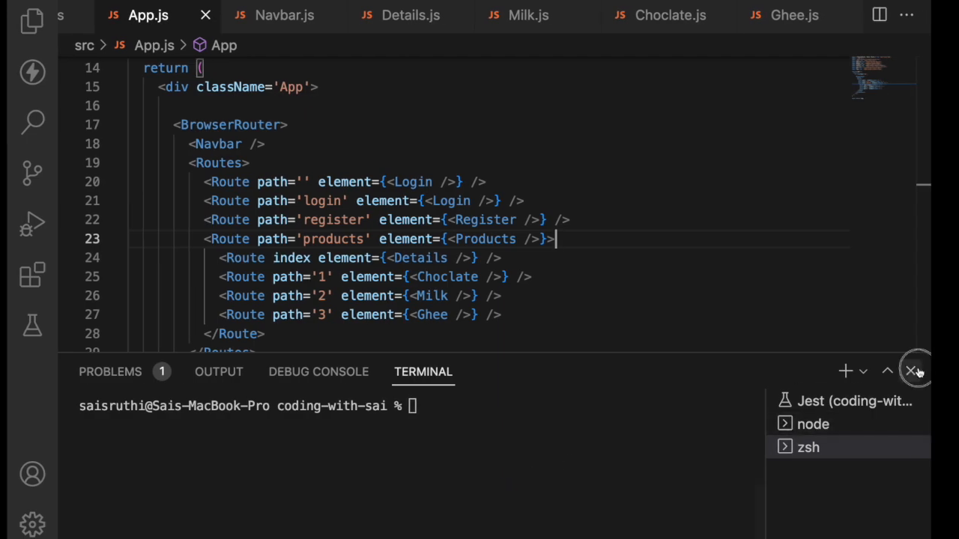
Comment out the Route lines for paths 1, 2 and 3 in App.js and show the Explorer.
click(913, 372)
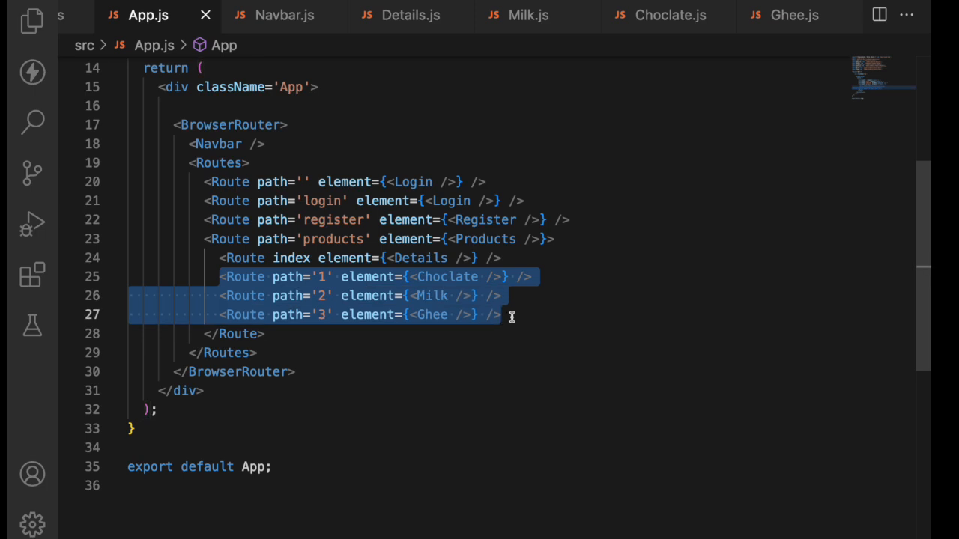
click(492, 314)
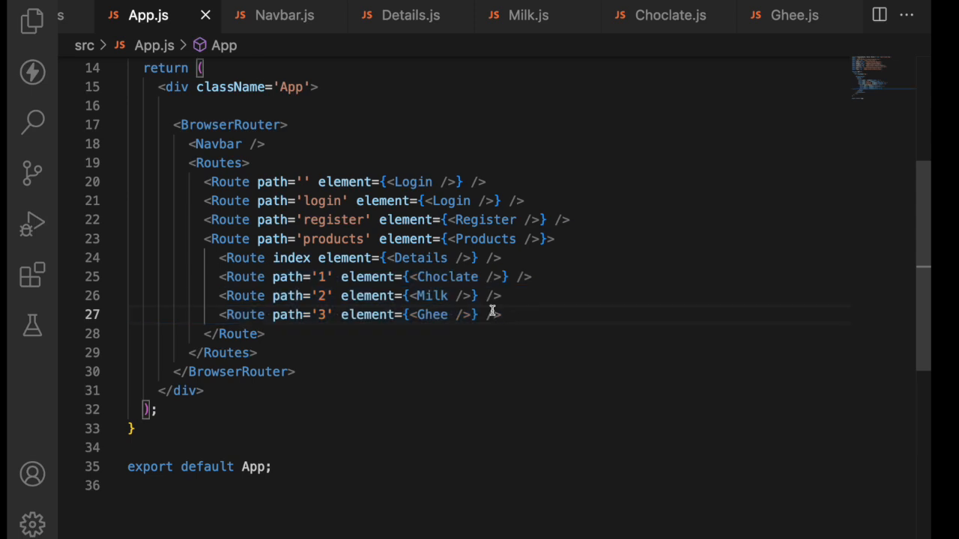
drag(538, 276, 501, 314)
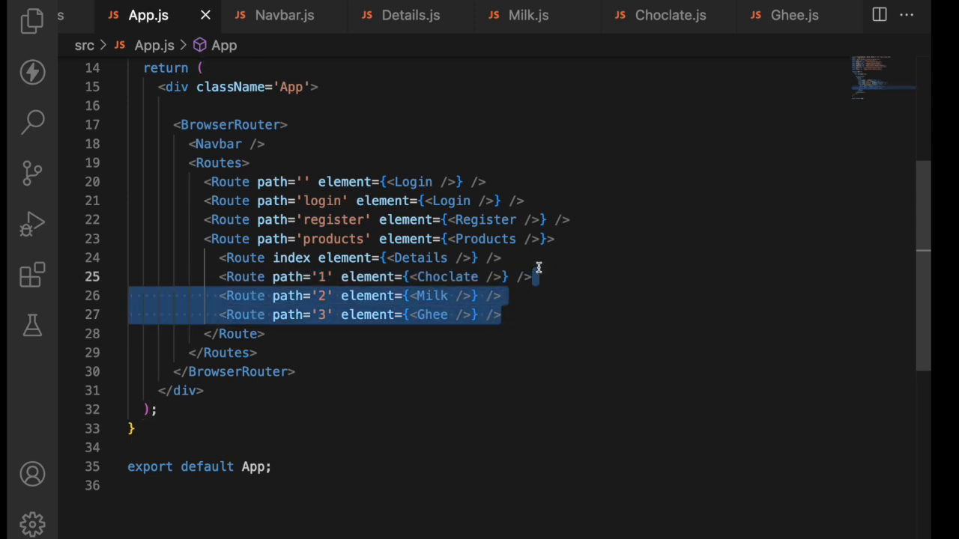
key(ctrl+/)
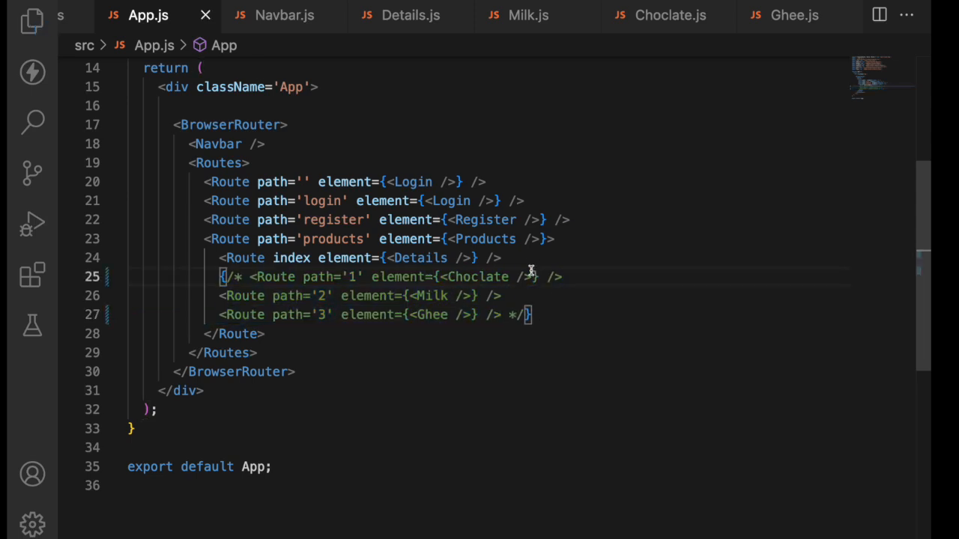
click(33, 23)
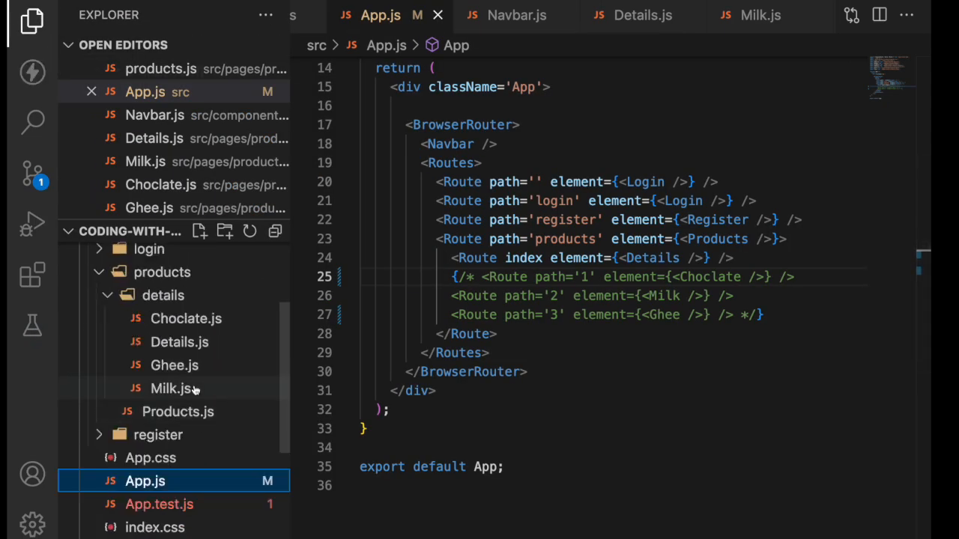
Review Details.js, Choclate.js and products.js, close extra tabs and return to App.js imports.
click(179, 341)
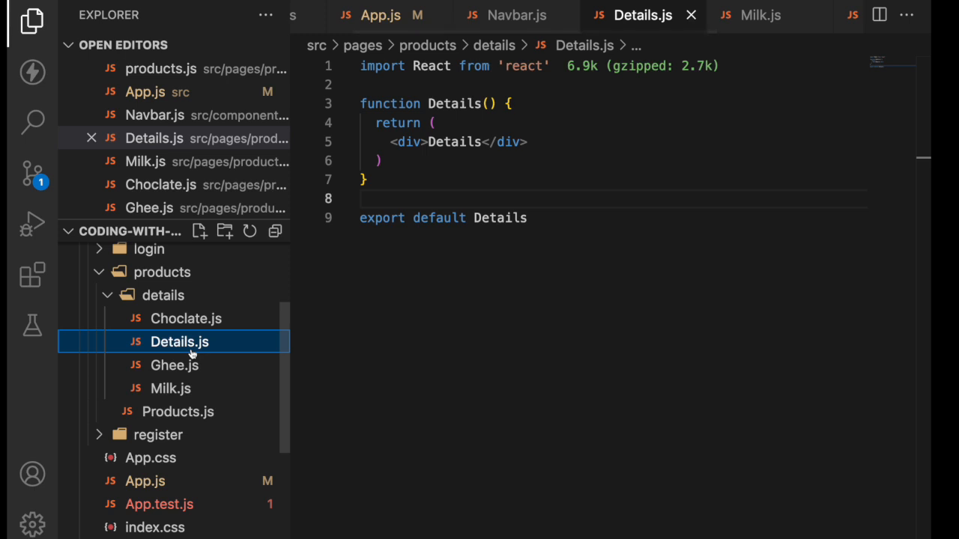
click(186, 318)
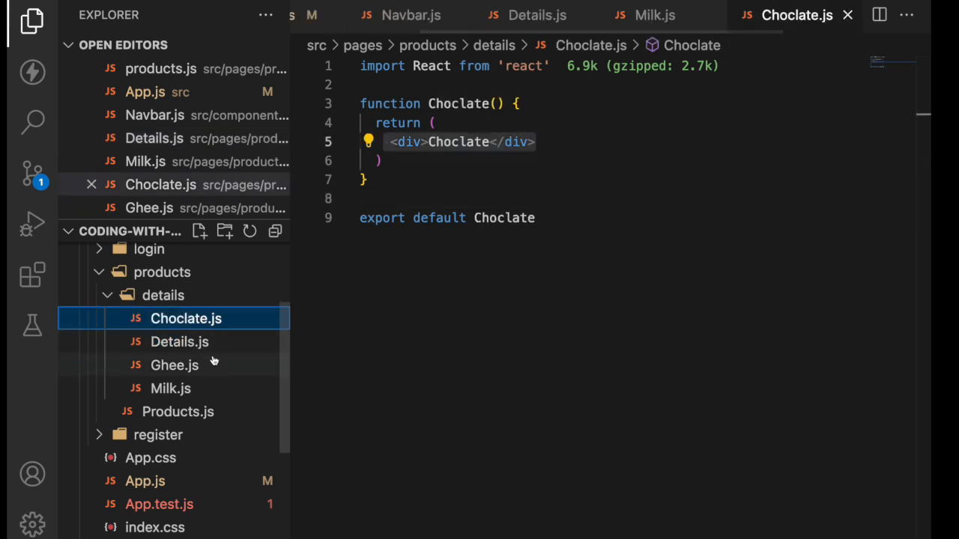
right_click(174, 366)
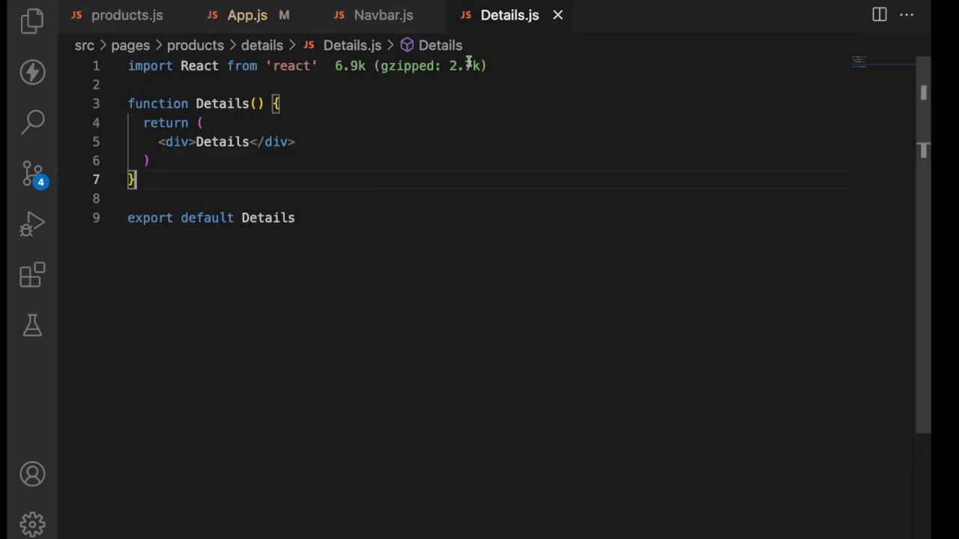
click(384, 15)
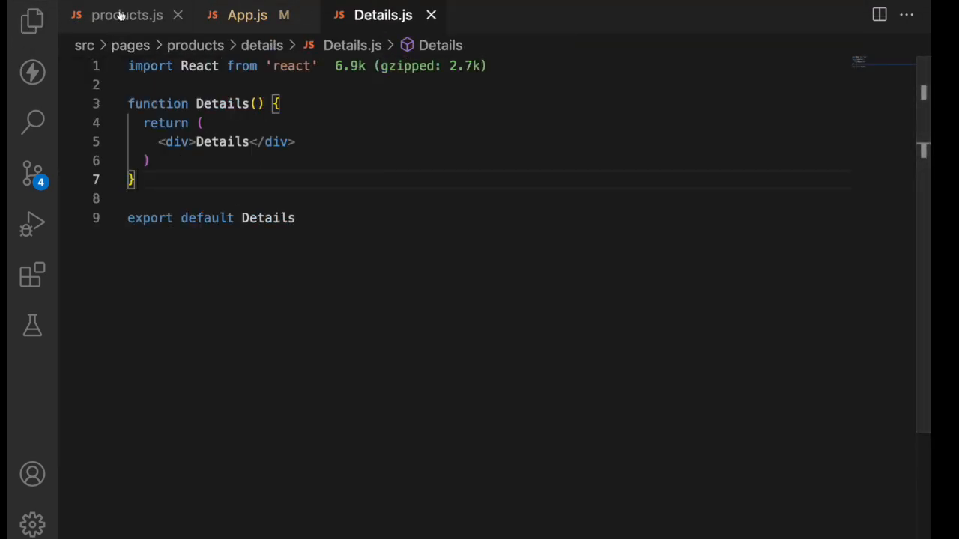
click(126, 15)
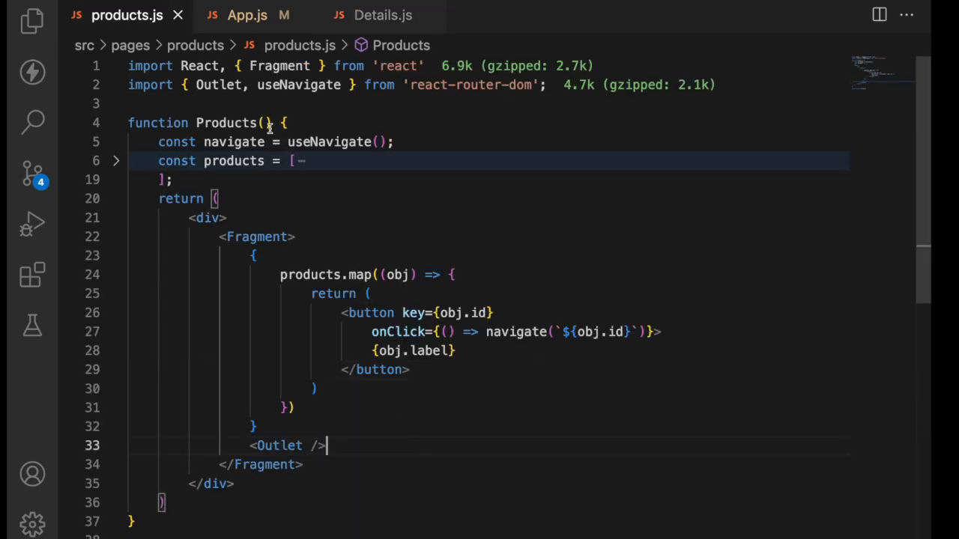
click(245, 15)
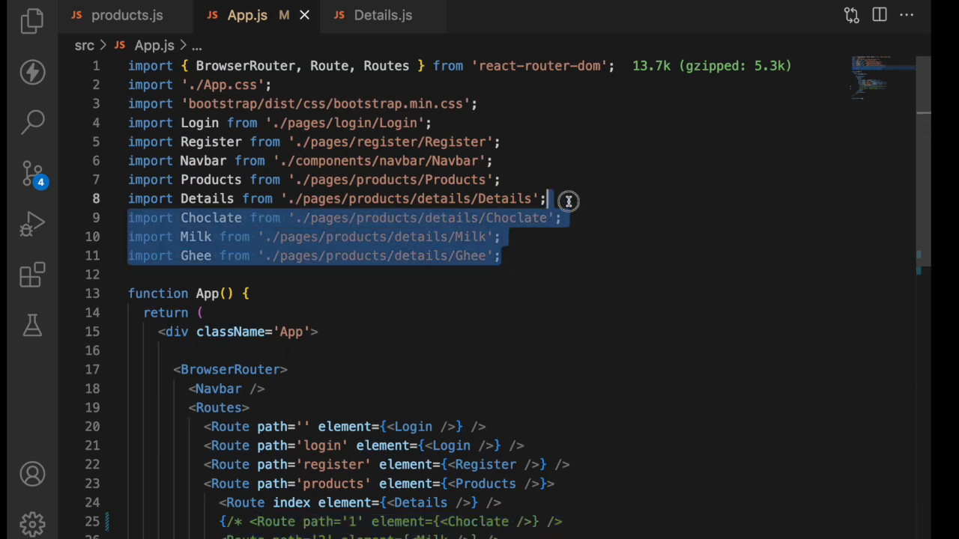
Delete the selected Choclate, Milk and Ghee import lines and move down to the Routes block.
key(Delete)
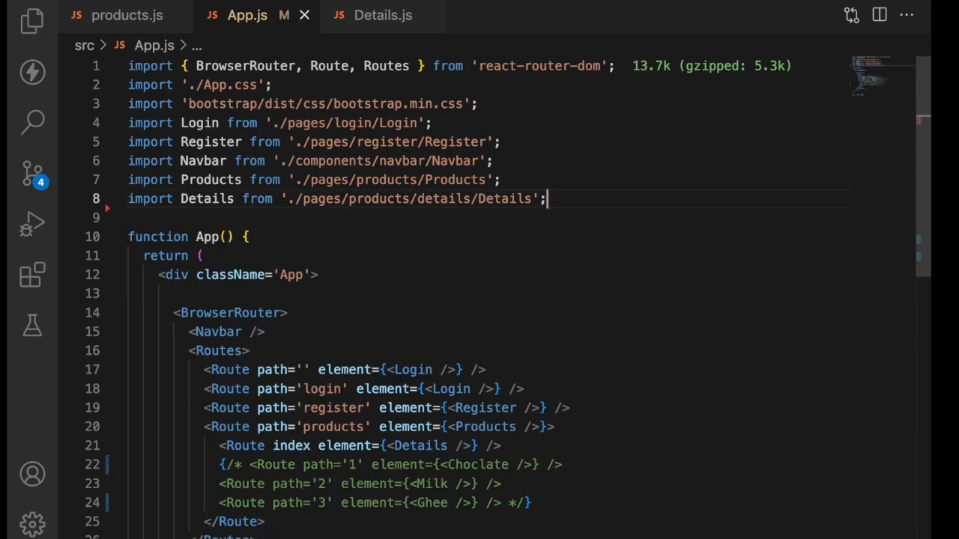
scroll(down, 3)
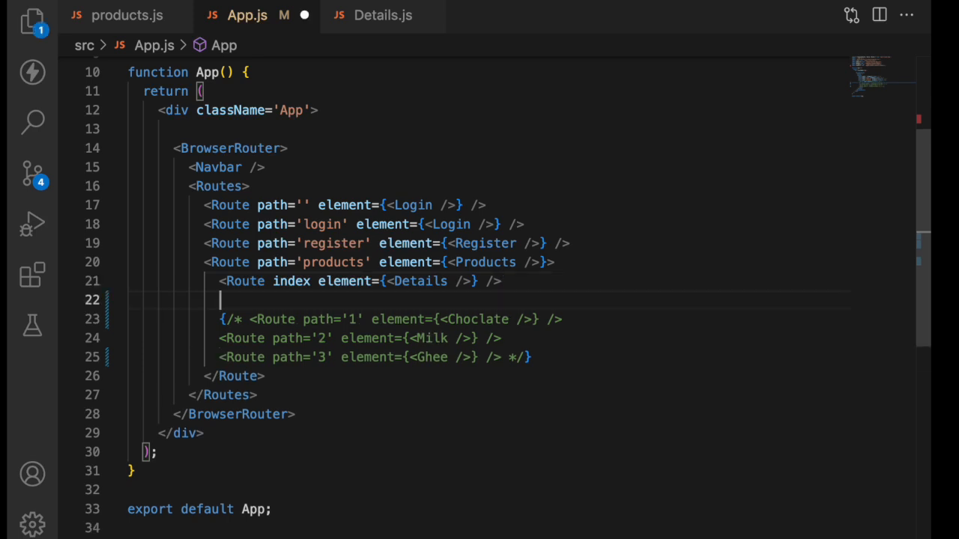
Write a nested <Route path=':id' element={...} /> beneath the index Details route.
text(<Route />)
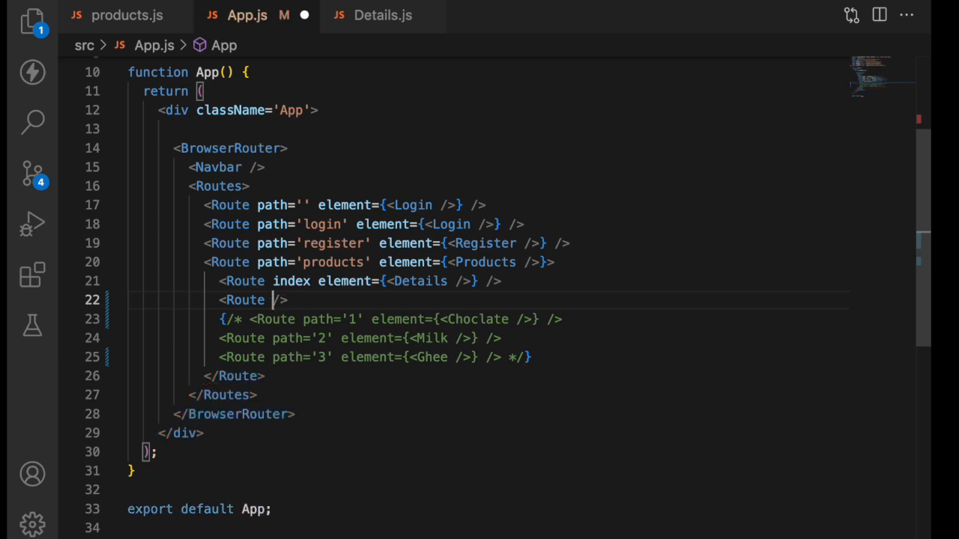
text(path='')
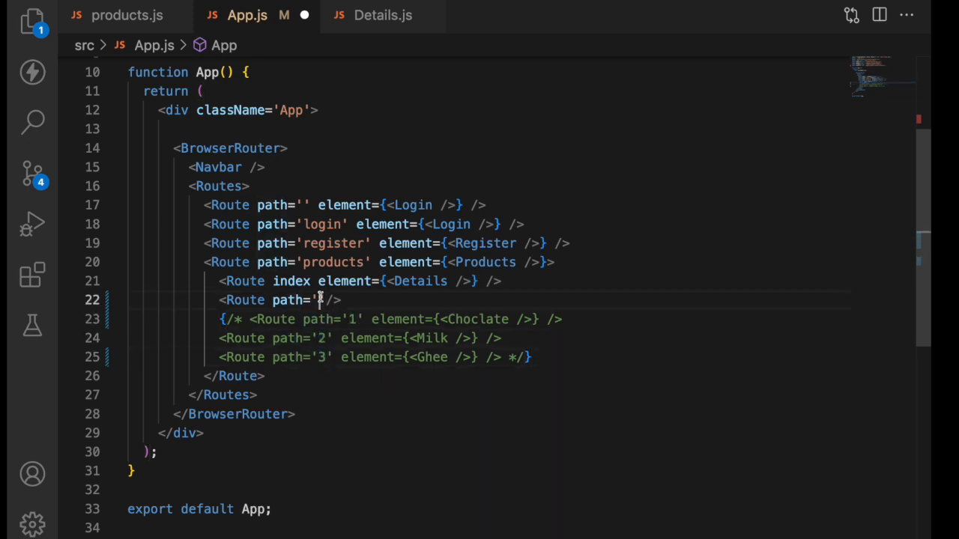
text(:)
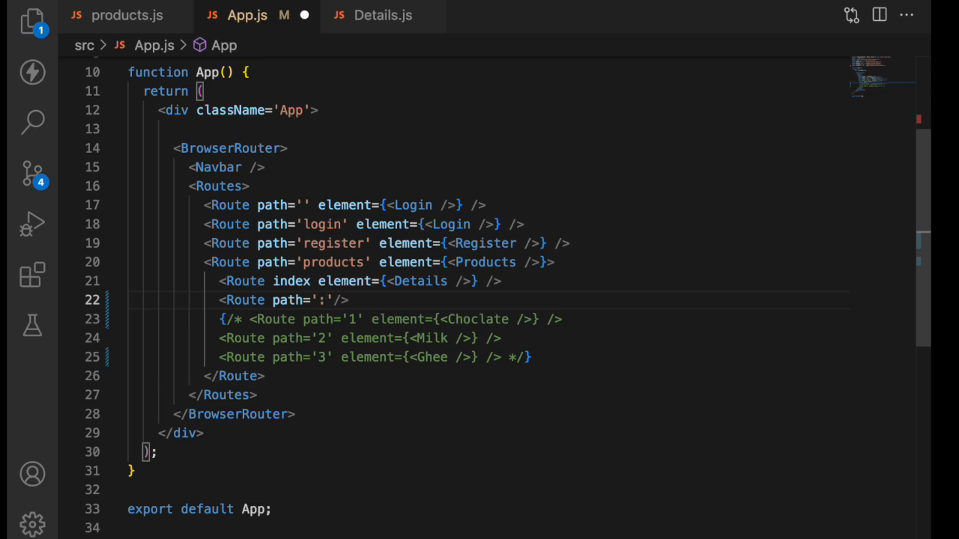
text(id)
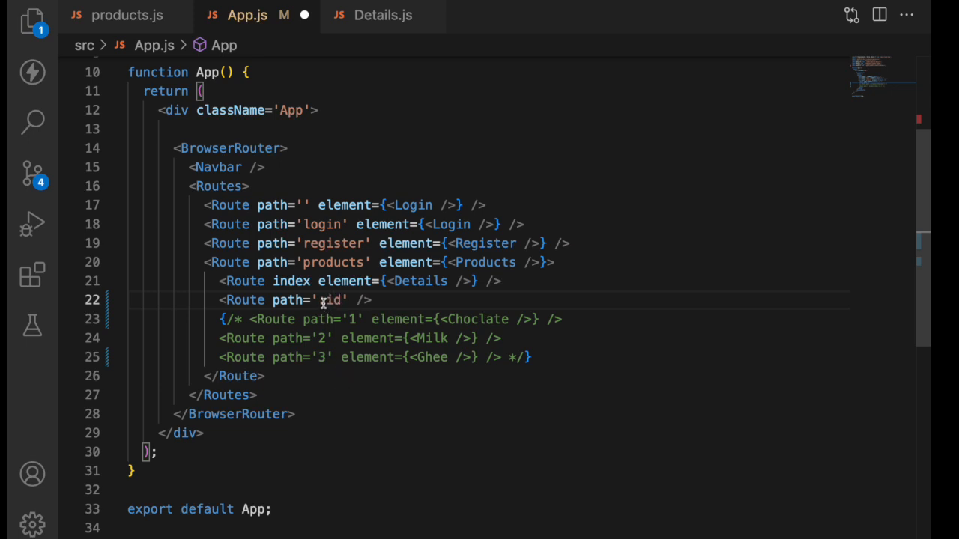
double_click(330, 300)
text(element)
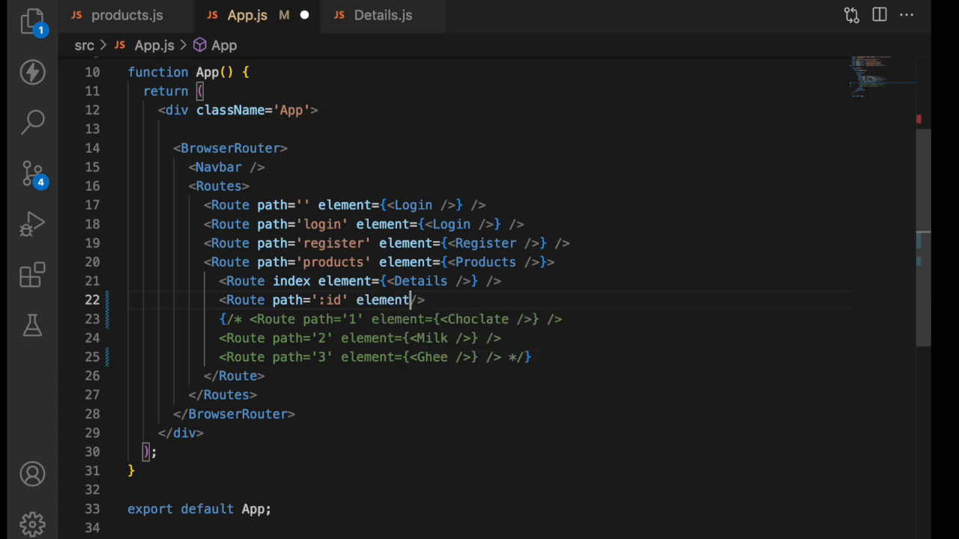
text(={})
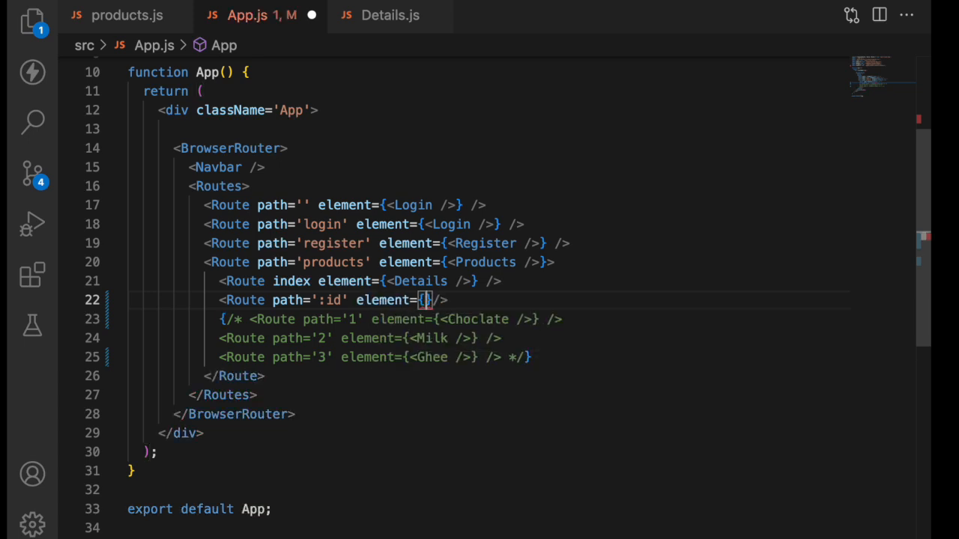
text(DFe)
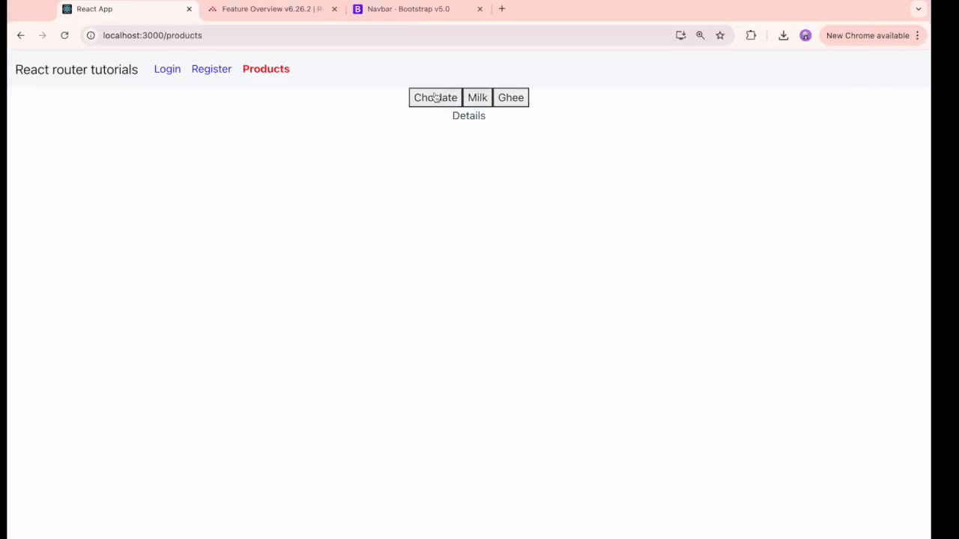
Choose Choclate and Milk in the React app and confirm Details loads at /products/1 and /products/2.
click(467, 115)
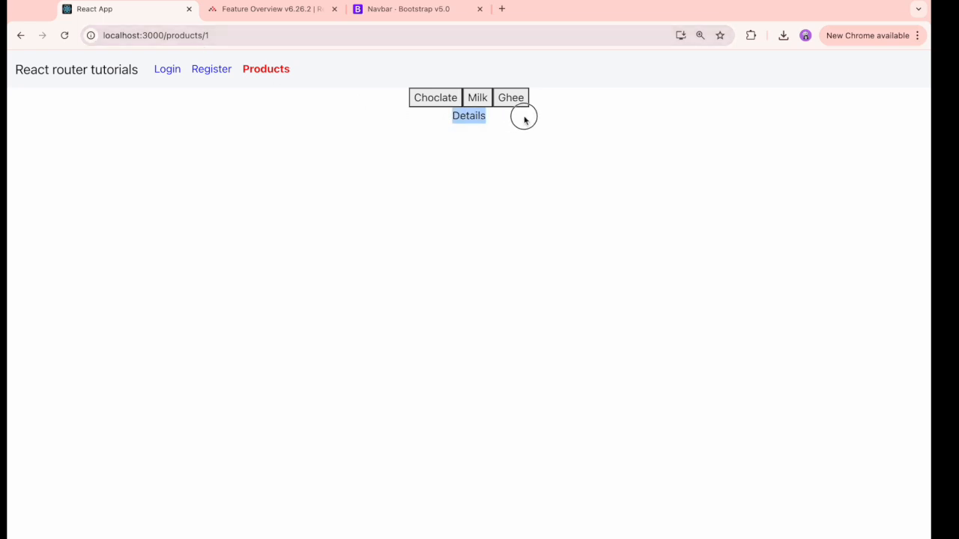
click(467, 115)
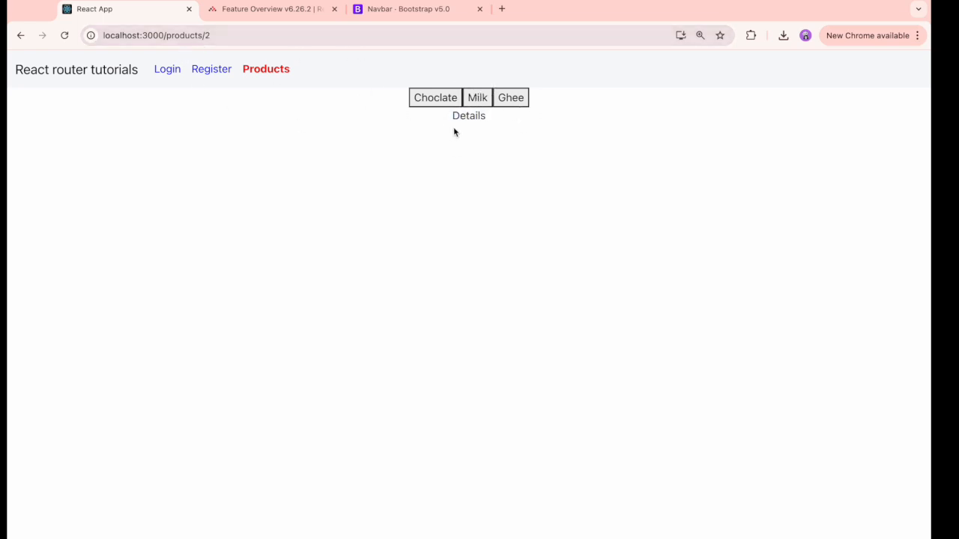
click(510, 98)
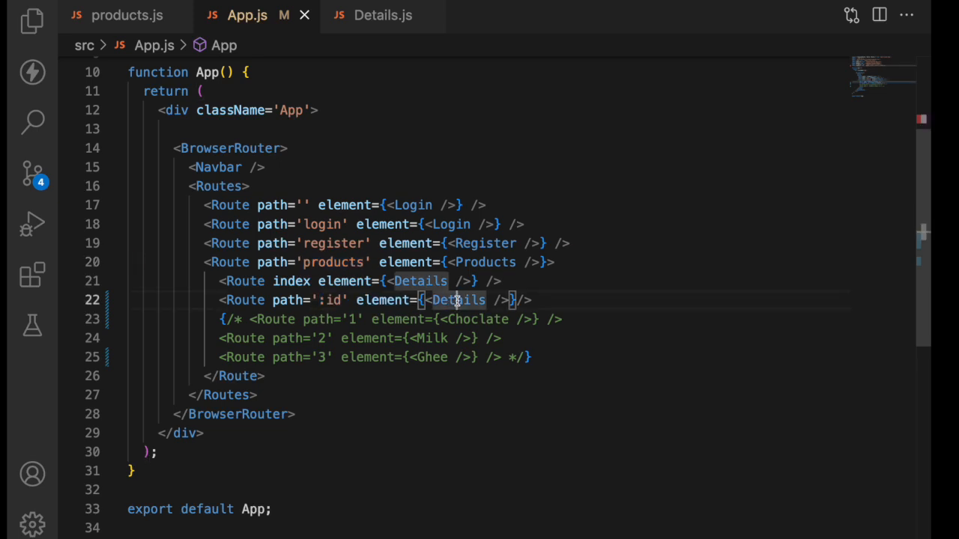
Switch to Details.js and make room inside the Details function before its return.
click(384, 15)
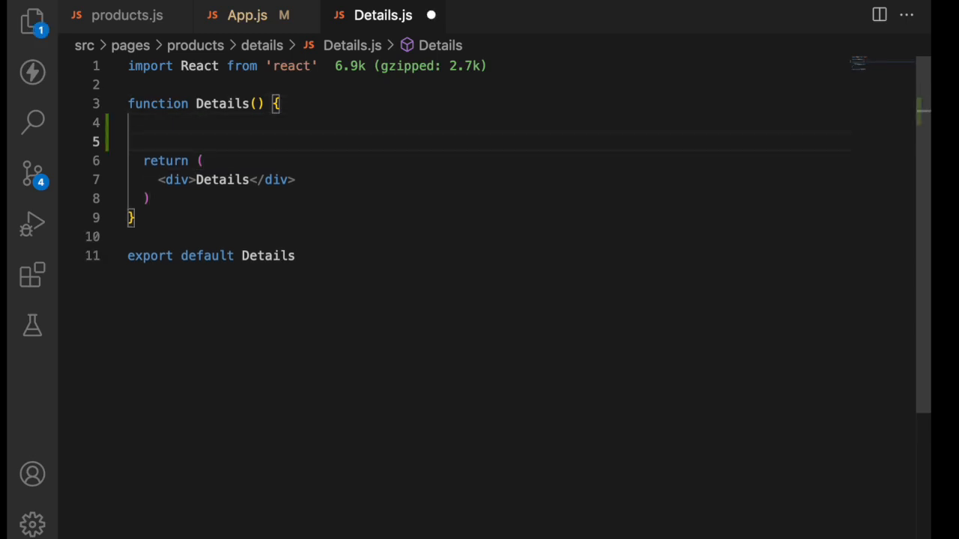
Store useParams() in const params, accepting the auto-import from react-router-dom.
text(useParams)
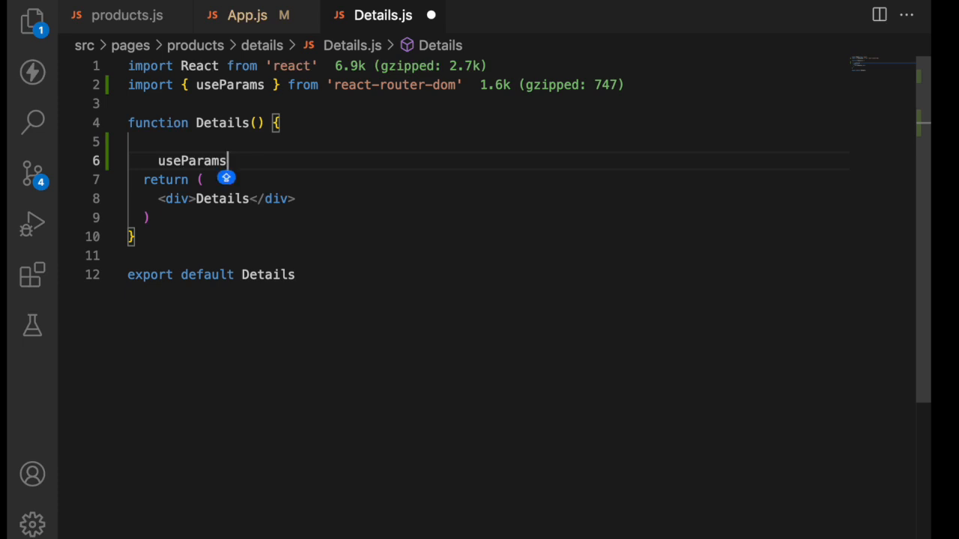
text(();)
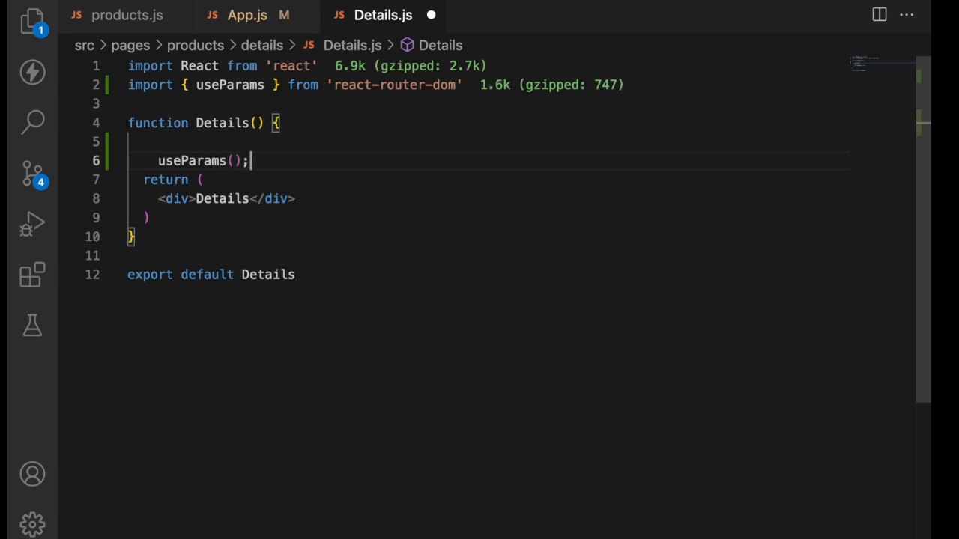
text(CONST)
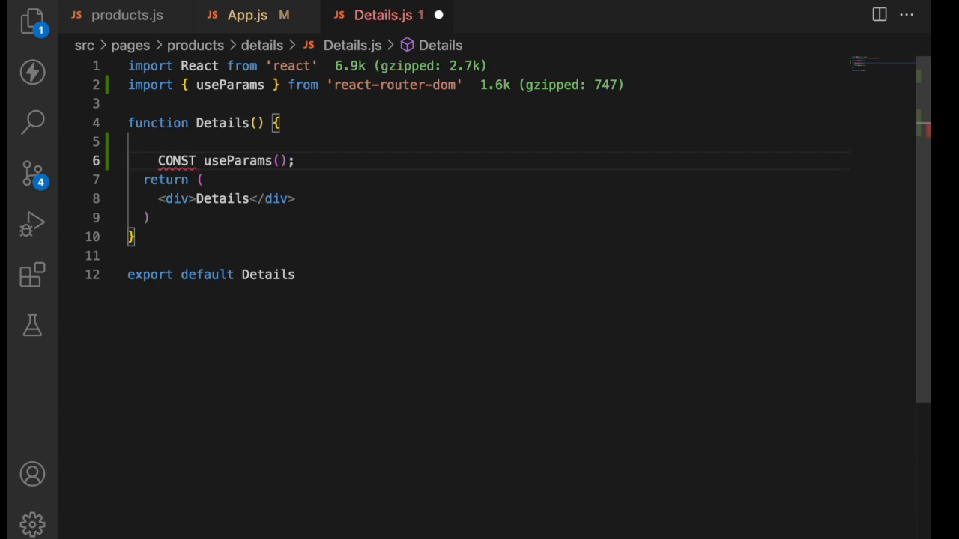
text(const  =)
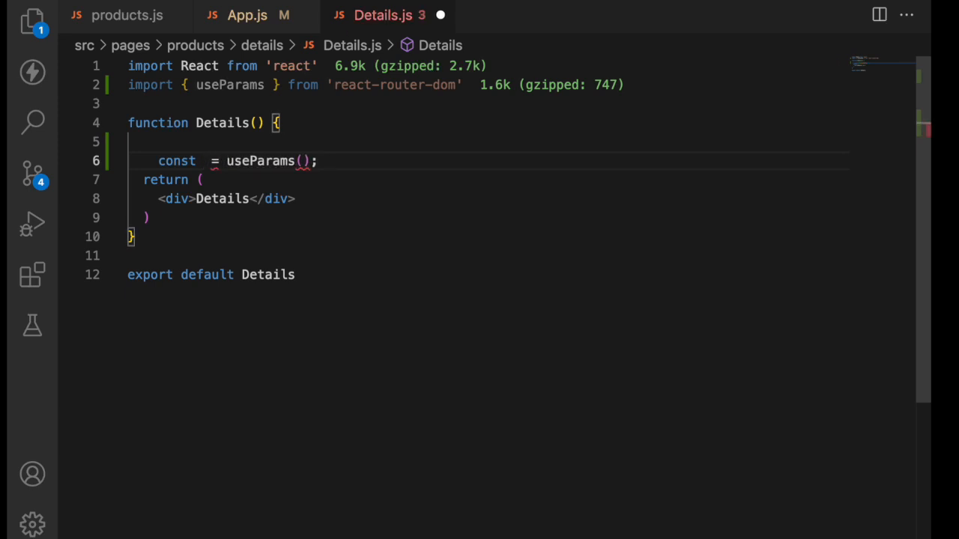
text(params)
text(c)
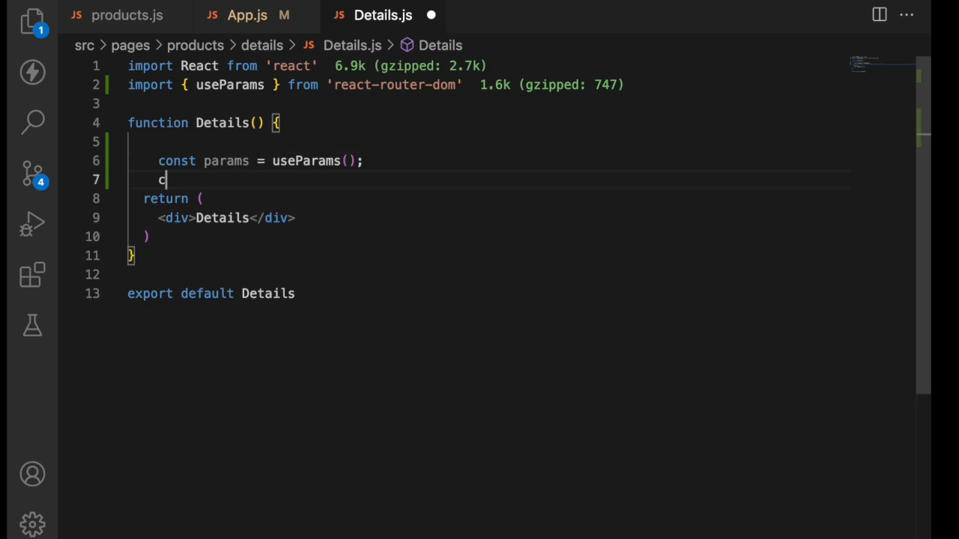
Add console.log(params) to print the route params.
text(onsole.log()
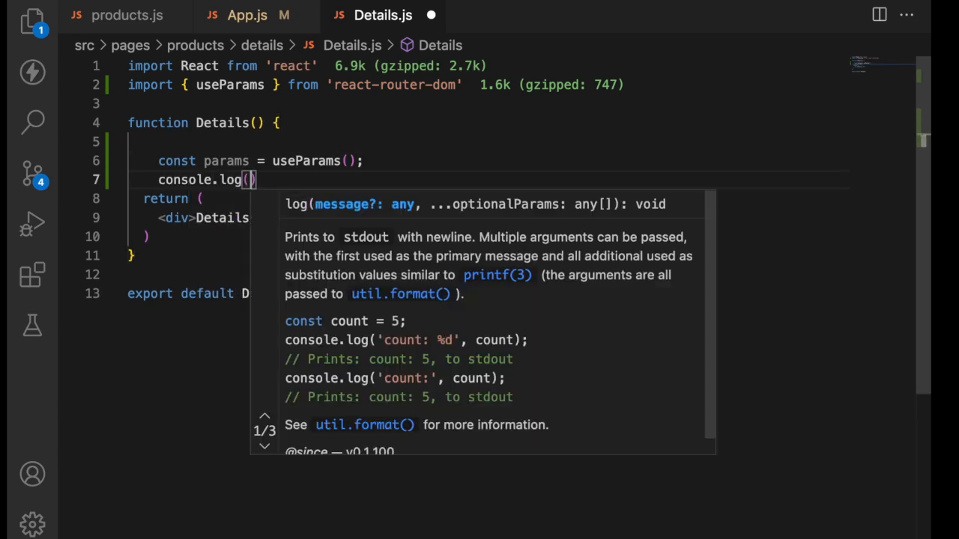
text(params)
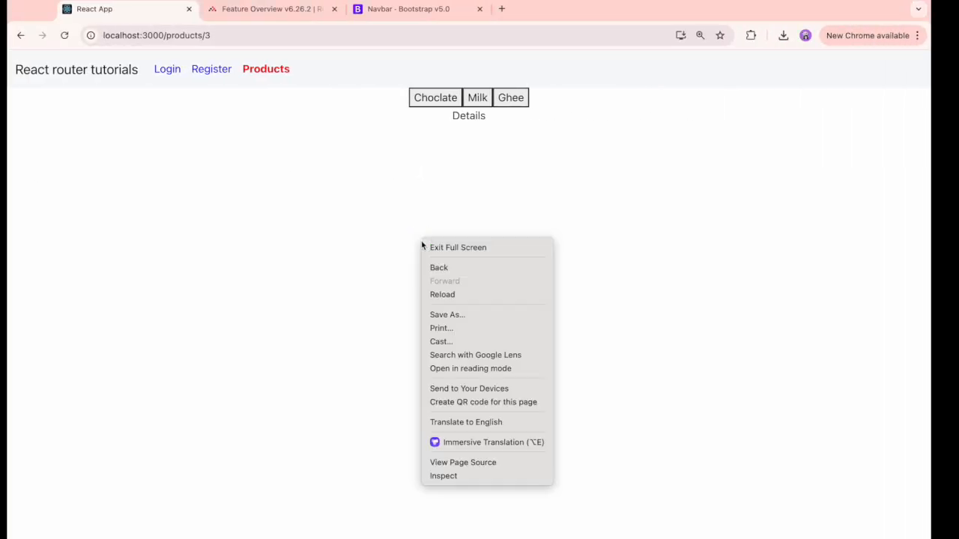
In Chrome's Console, load Choclate, Milk and Ghee and confirm params logs id '1', '2' and '3'.
click(443, 476)
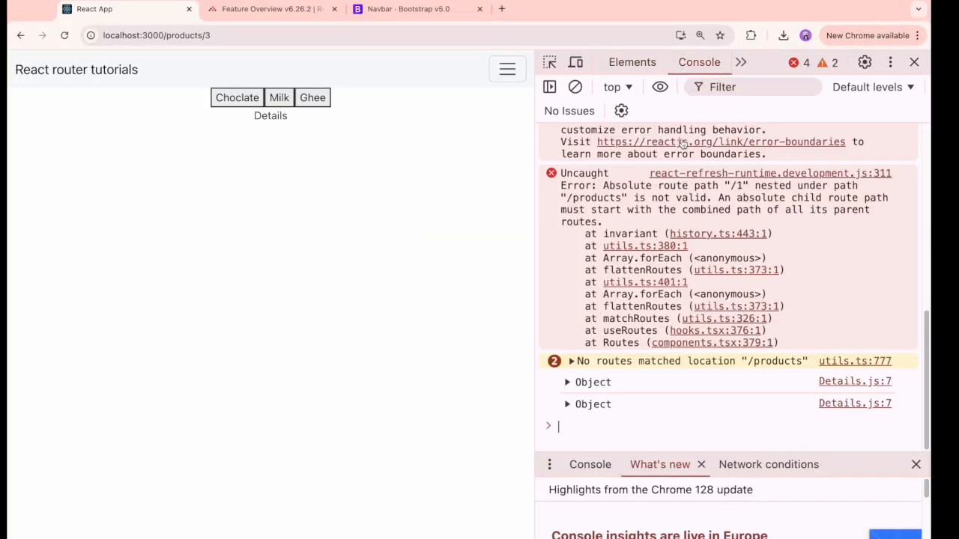
click(269, 9)
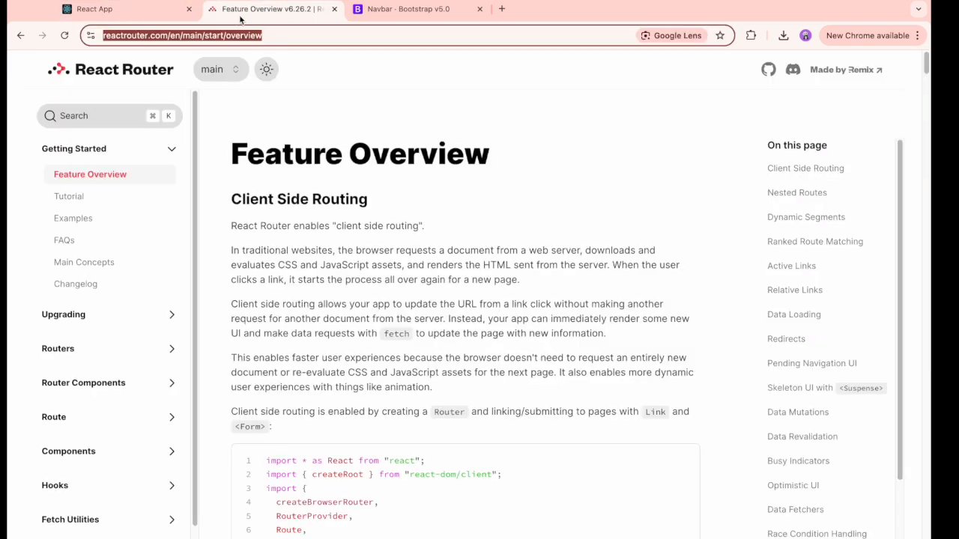
click(123, 9)
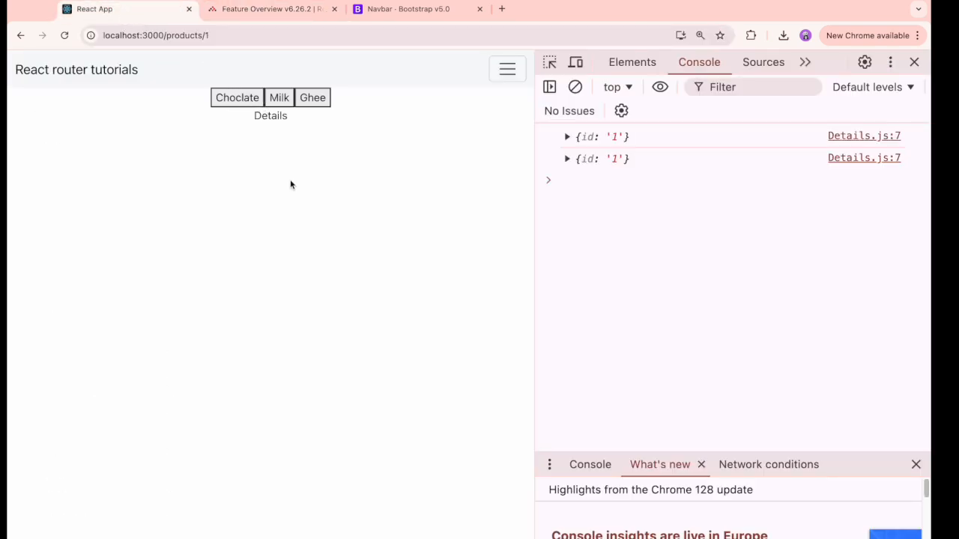
click(566, 158)
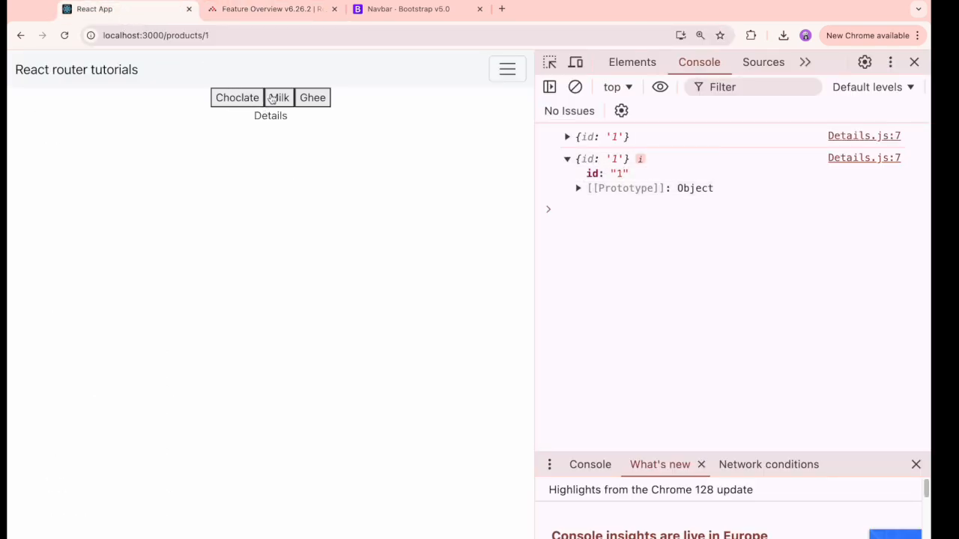
click(312, 98)
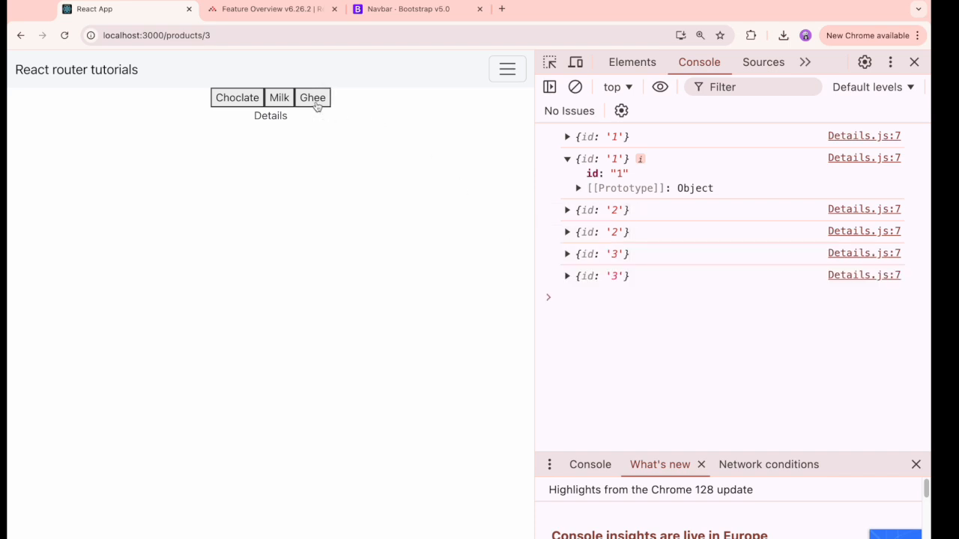
click(566, 276)
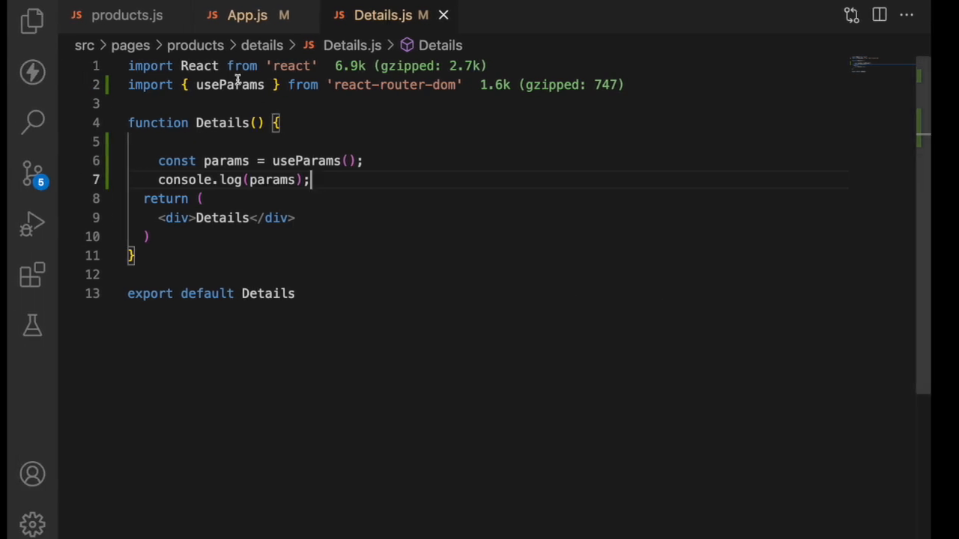
click(245, 15)
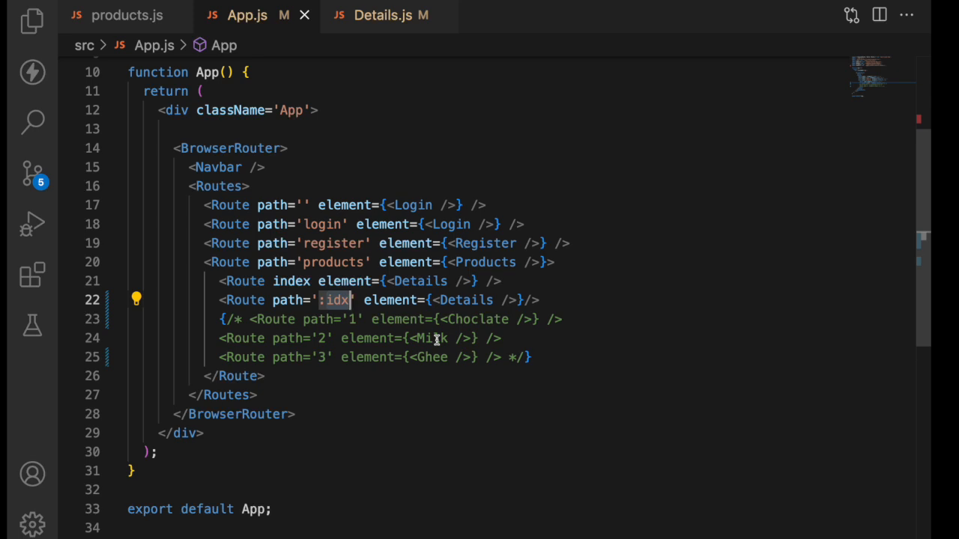
key(Backspace)
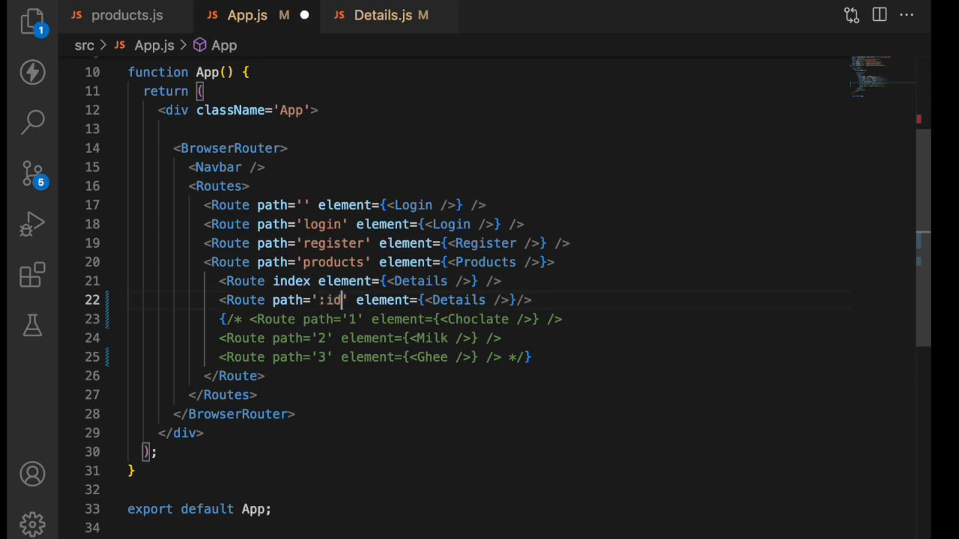
click(383, 15)
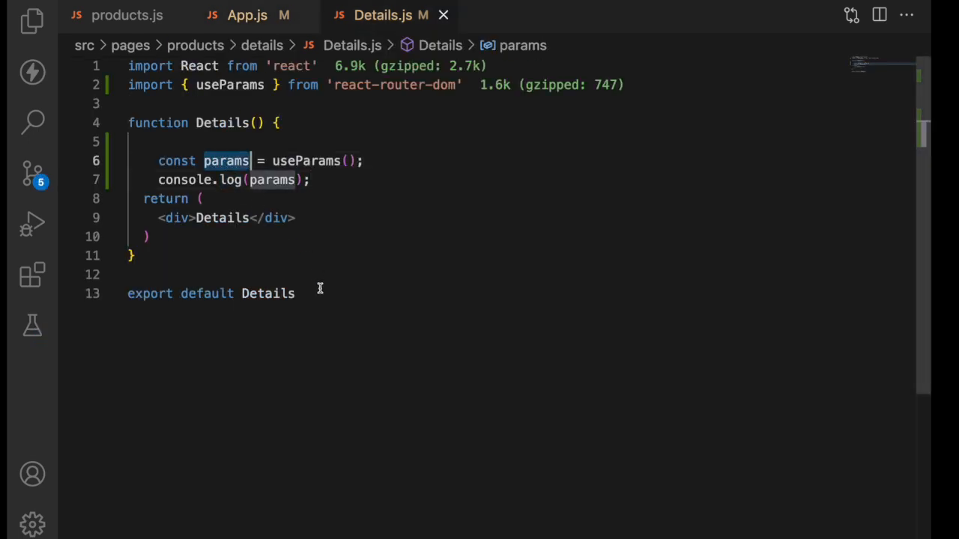
Render 'Details - {params?.id}' inside the Details div.
text(-)
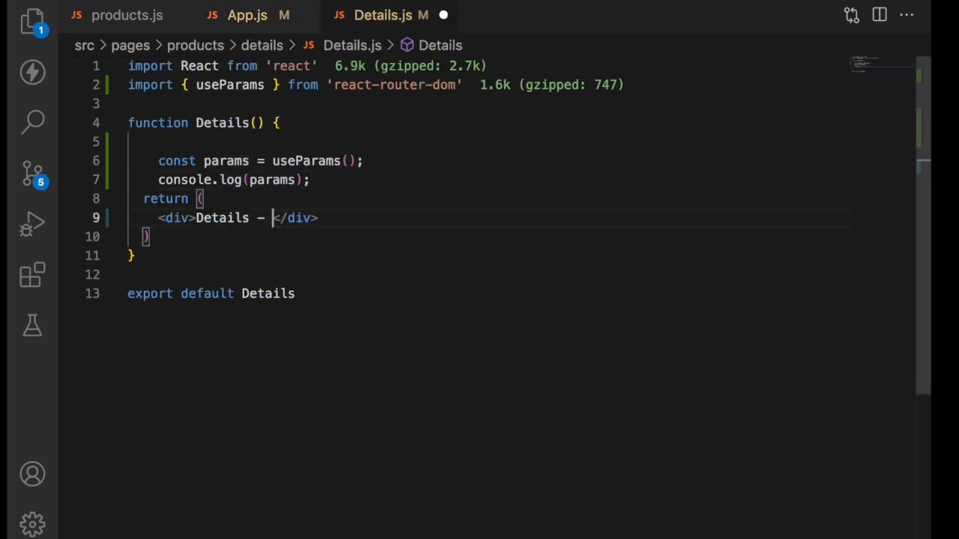
text({params})
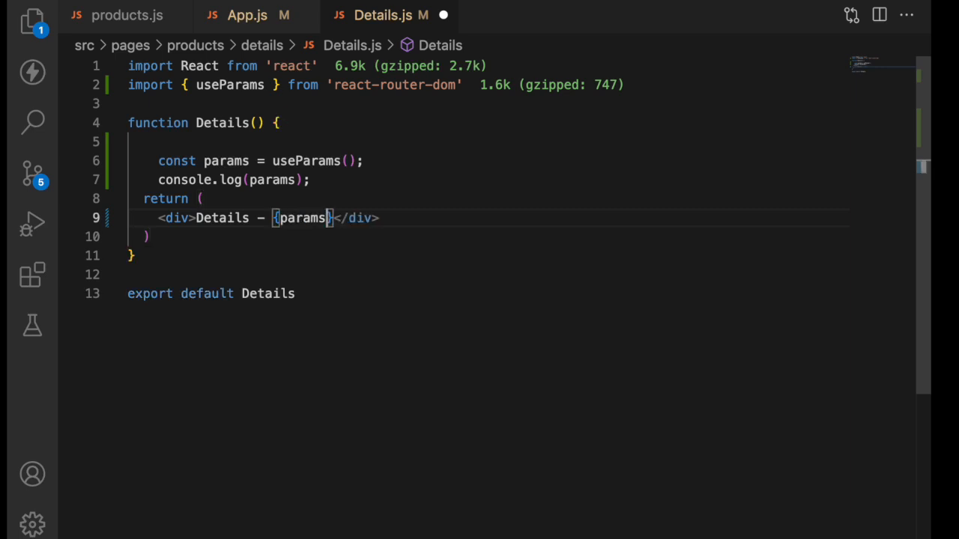
text(.id)
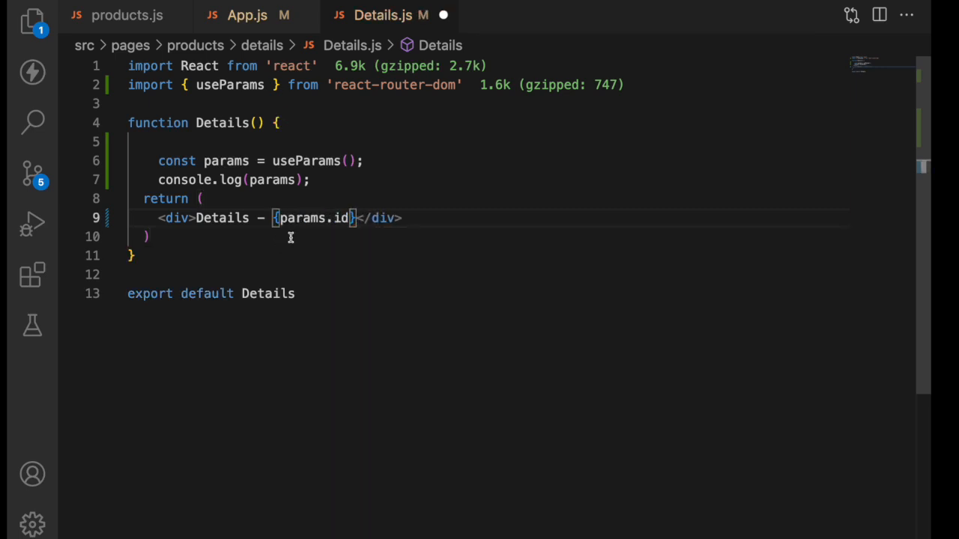
text(?)
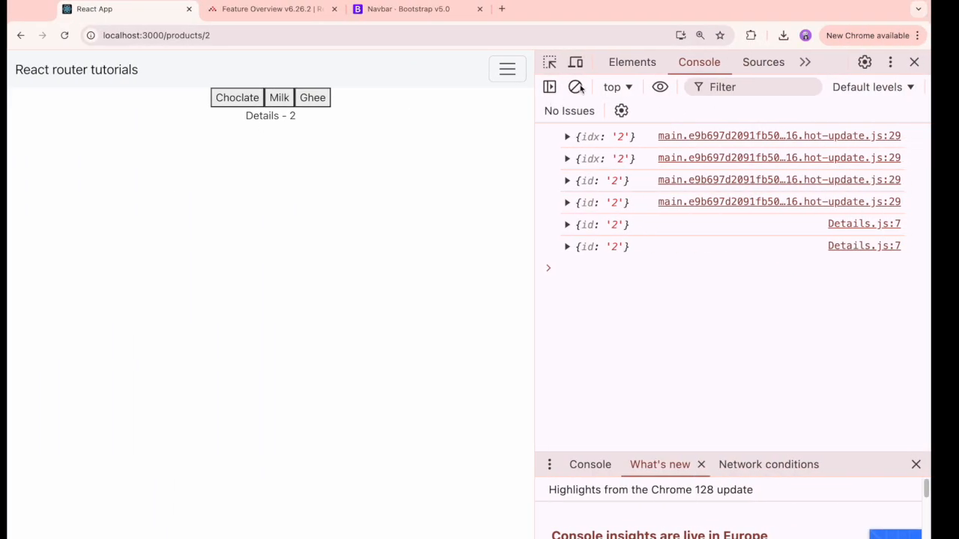
Clear the console and open Choclate and Ghee to see 'Details - 1' and 'Details - 3'.
click(576, 87)
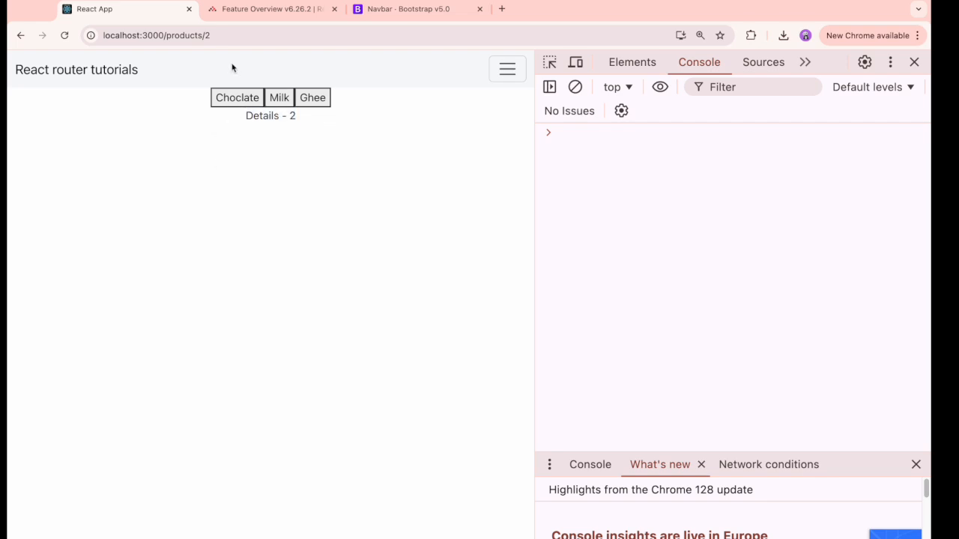
click(237, 97)
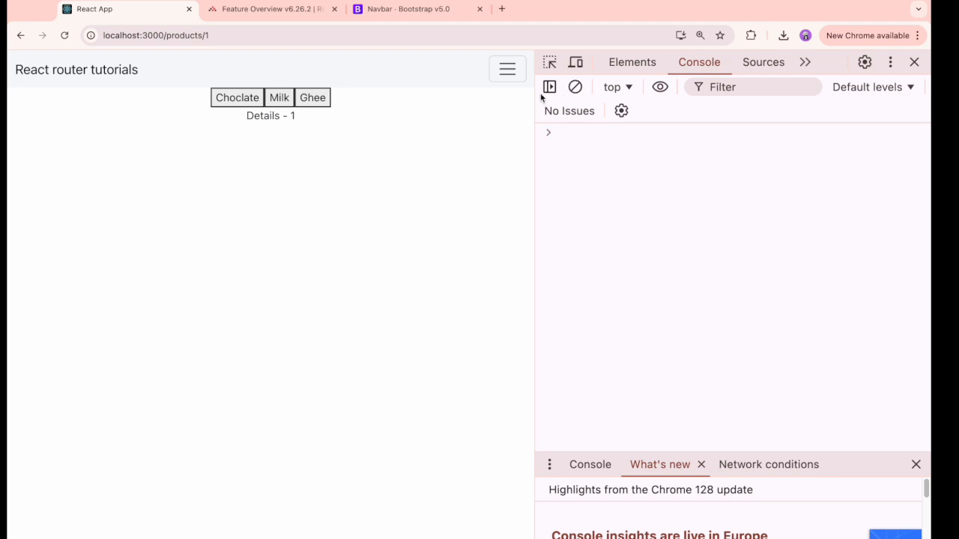
click(312, 98)
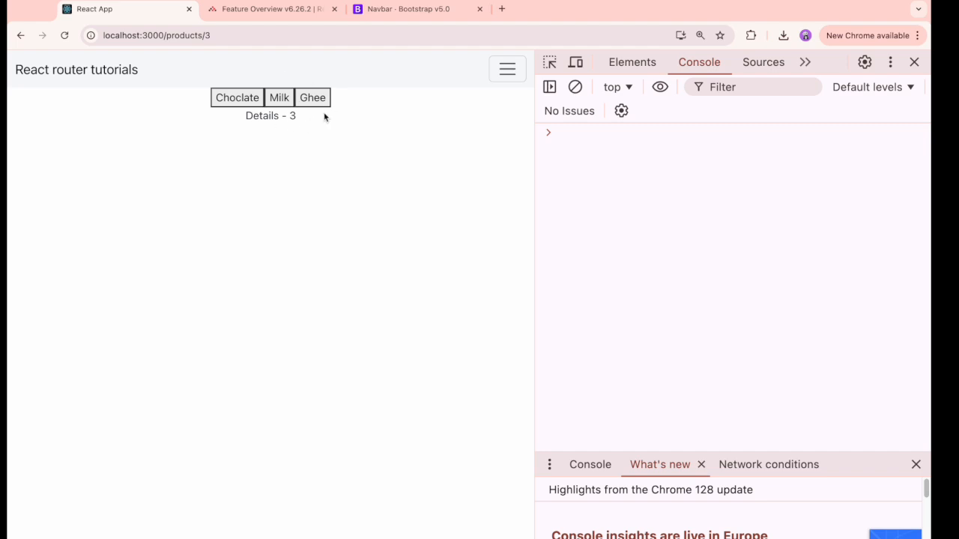
mouse_move(303, 118)
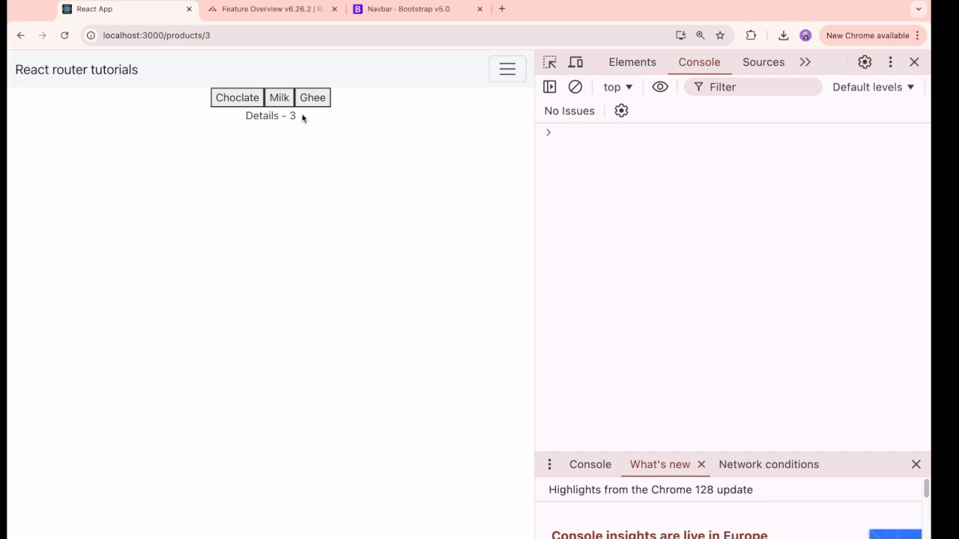
double_click(292, 116)
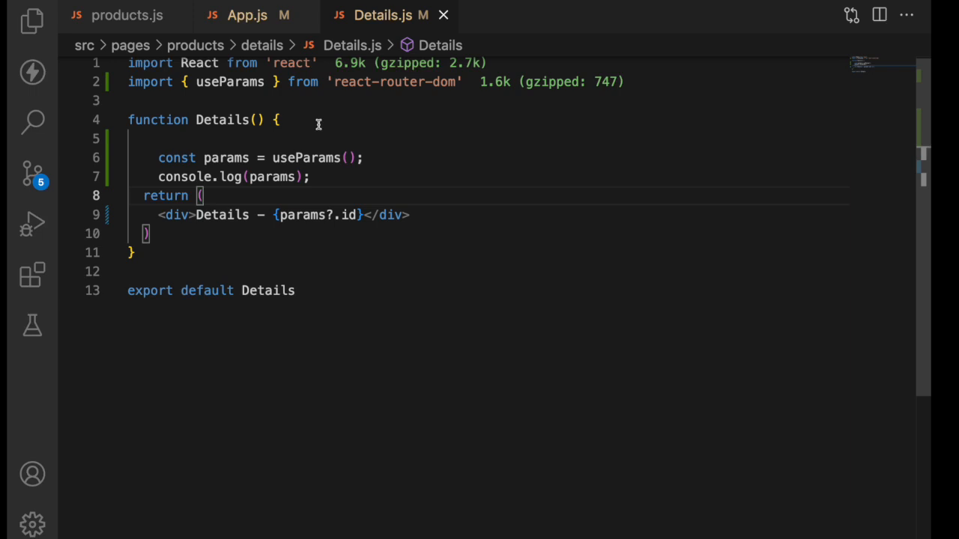
mouse_move(258, 159)
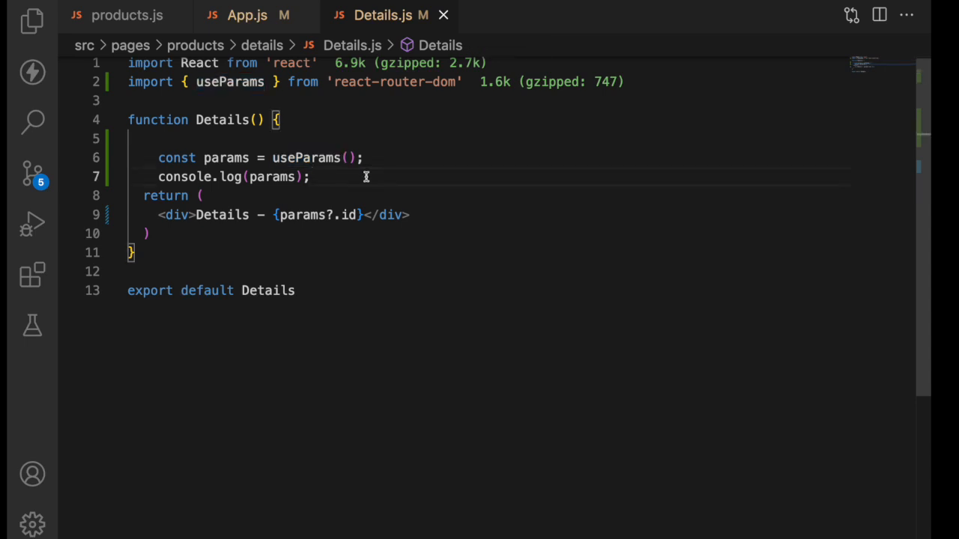
mouse_move(285, 15)
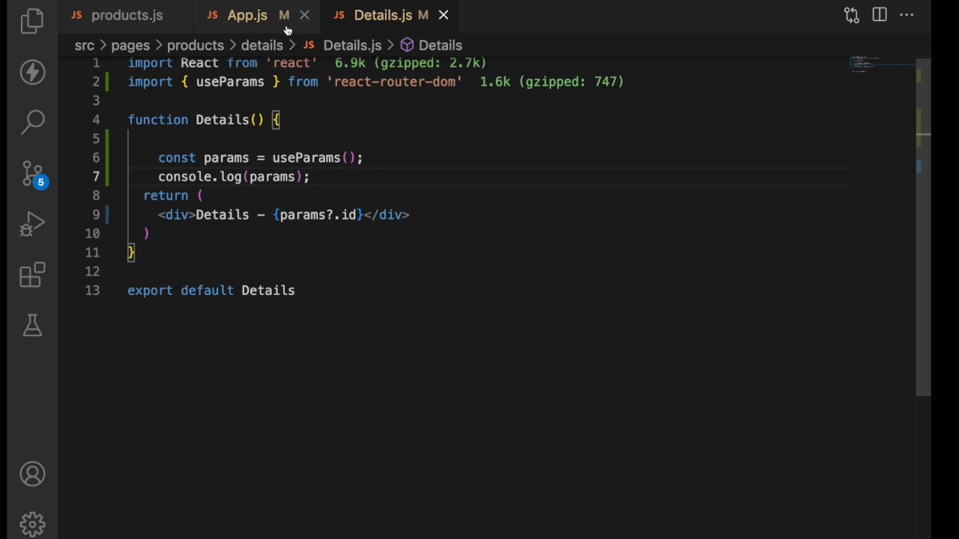
Rename the route param to ':label' in App.js and render params?.label in Details.js, then return to Chrome.
click(246, 15)
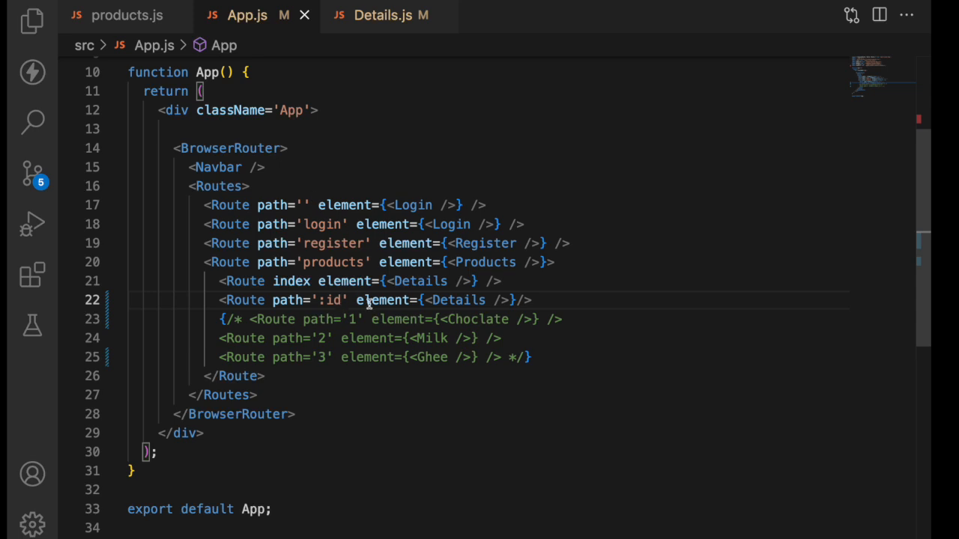
text(label)
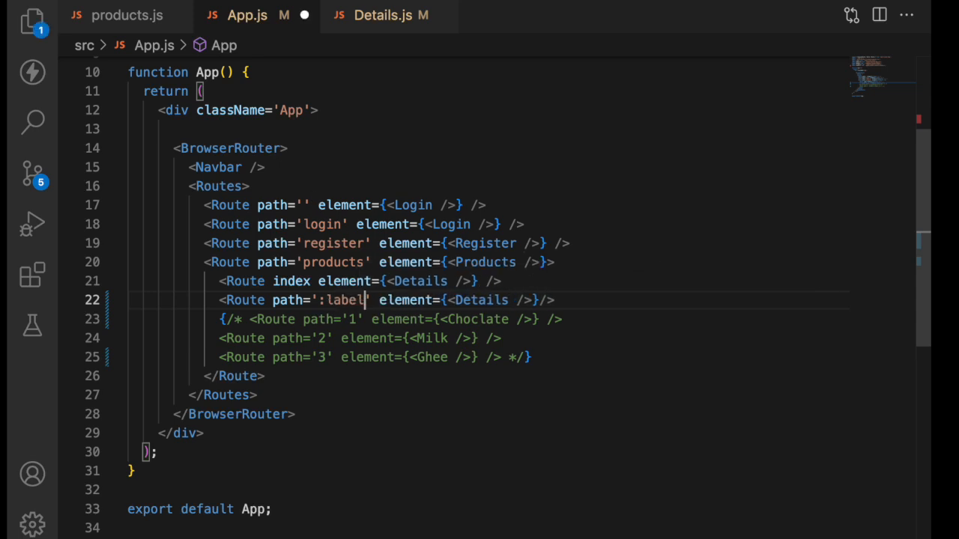
double_click(345, 299)
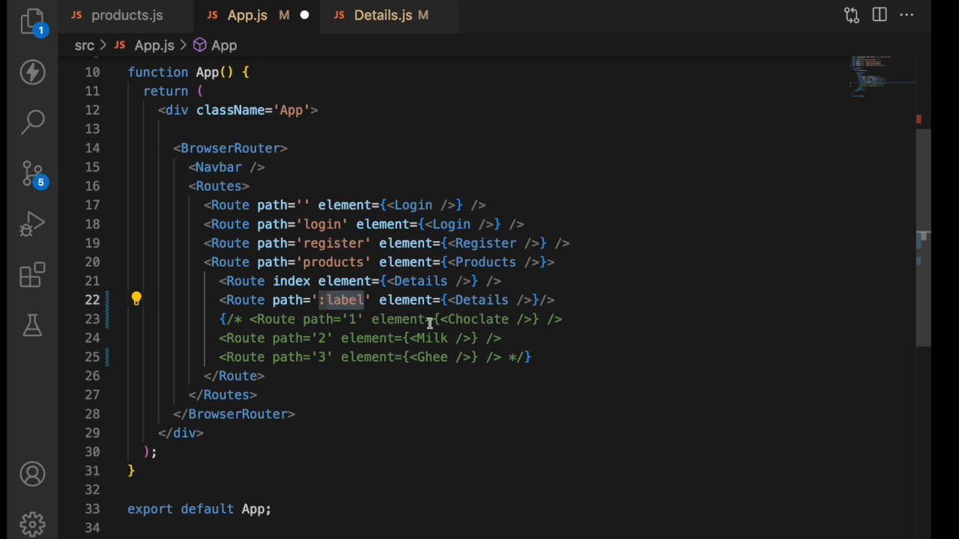
click(381, 15)
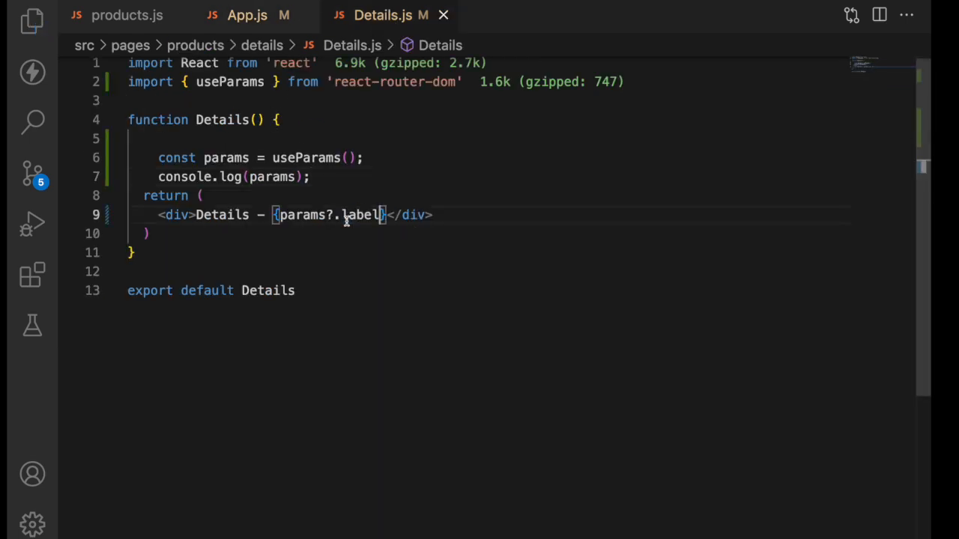
click(126, 15)
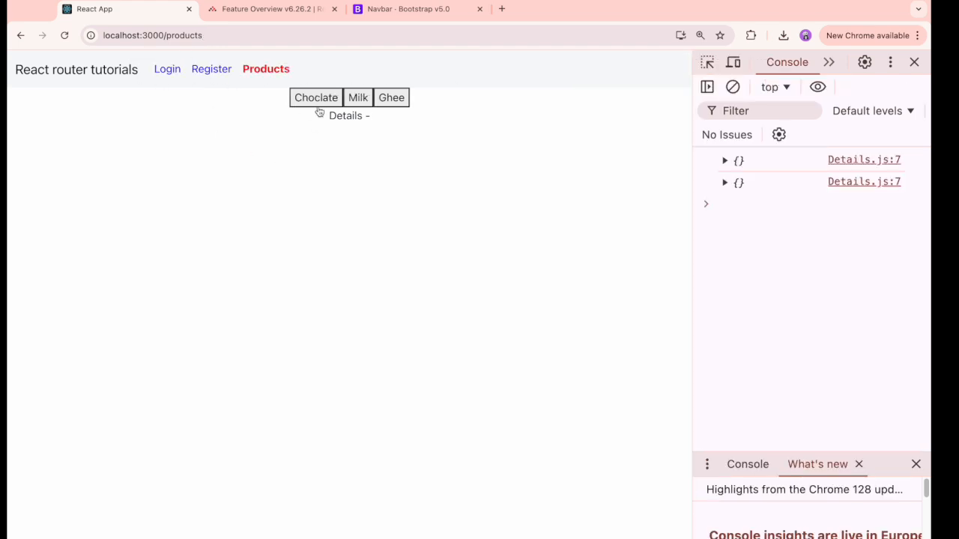
Open Milk and Ghee so details read 'Details - Milk' then 'Details - Ghee' with label-based URLs.
click(357, 97)
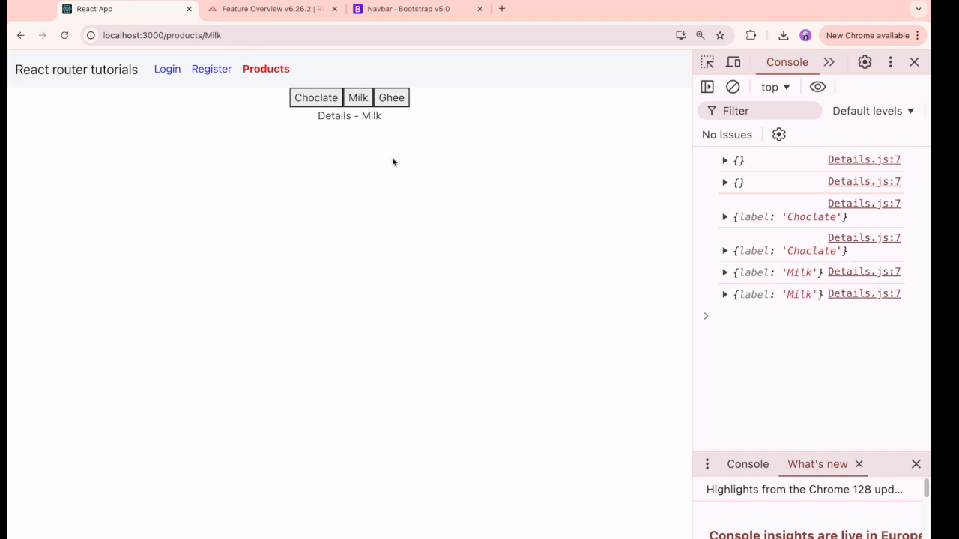
click(391, 97)
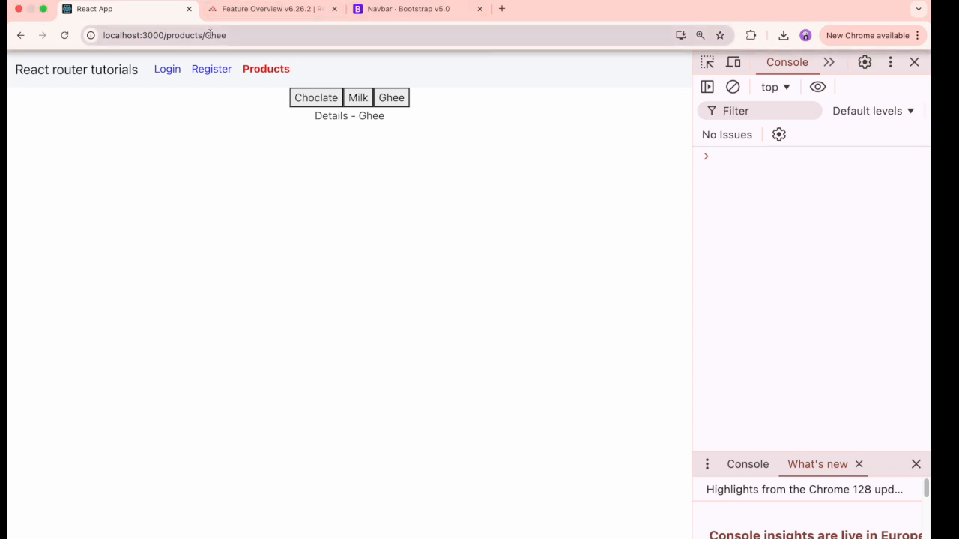
double_click(215, 36)
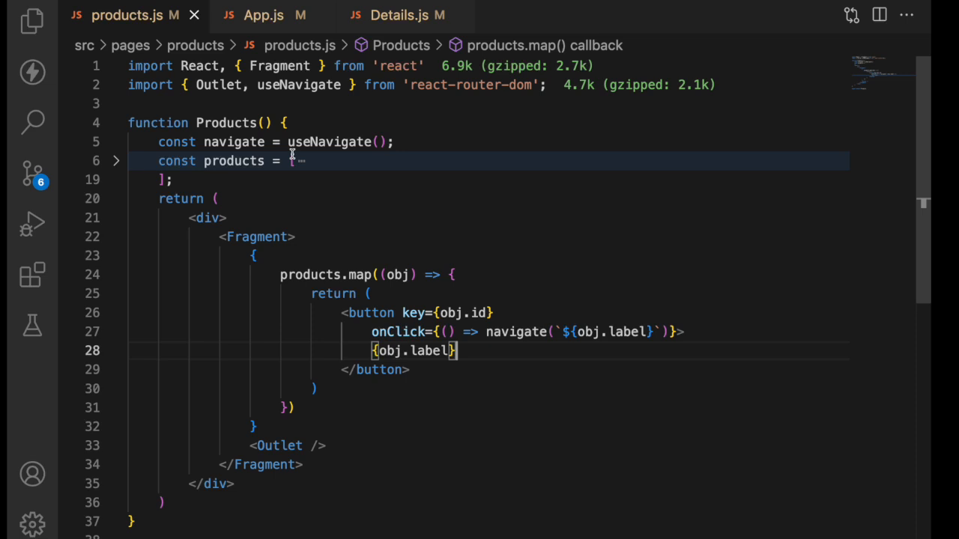
Review navigate(`${obj.label}`) in products.js, then bring up the Amazon.ca tab.
click(399, 15)
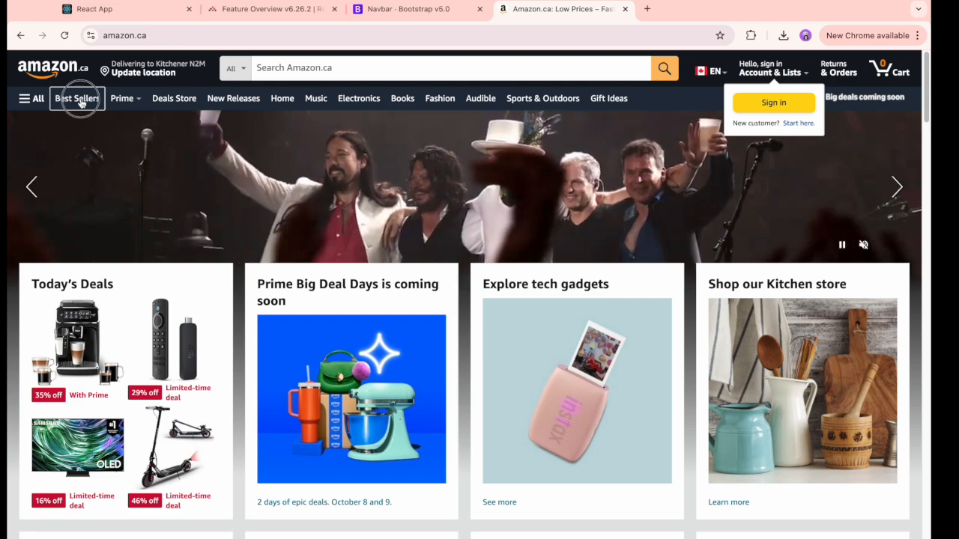
View Amazon Best Sellers' query-string URL, then return to the React app's Ghee address.
click(76, 99)
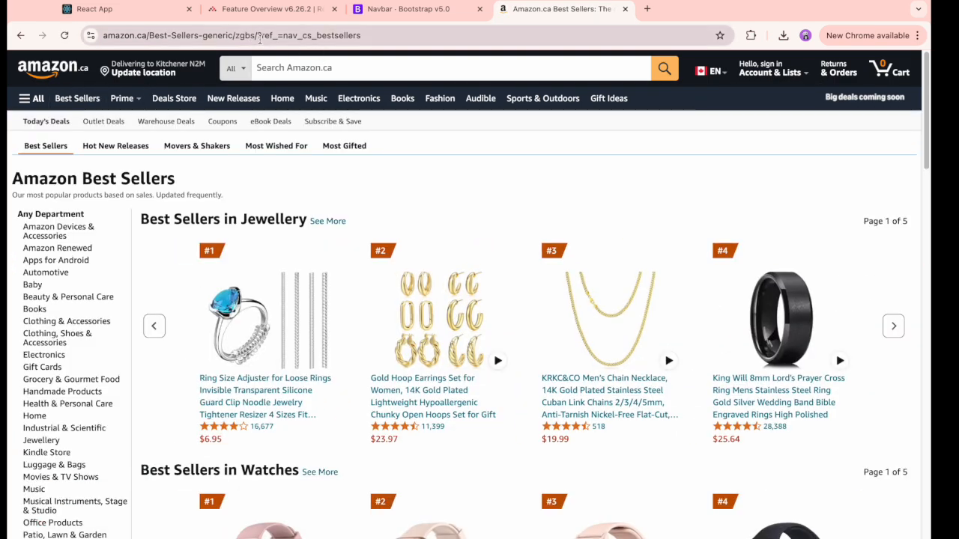
click(255, 36)
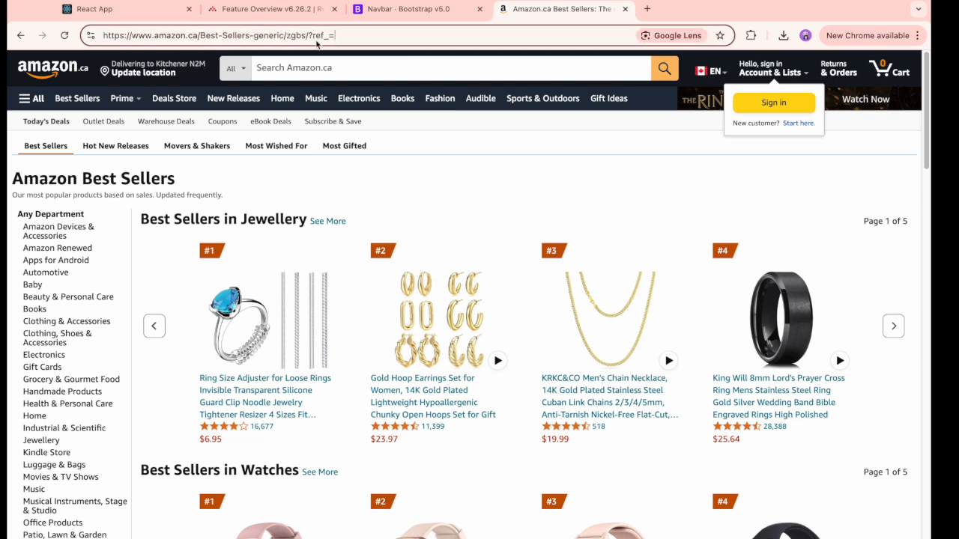
click(113, 9)
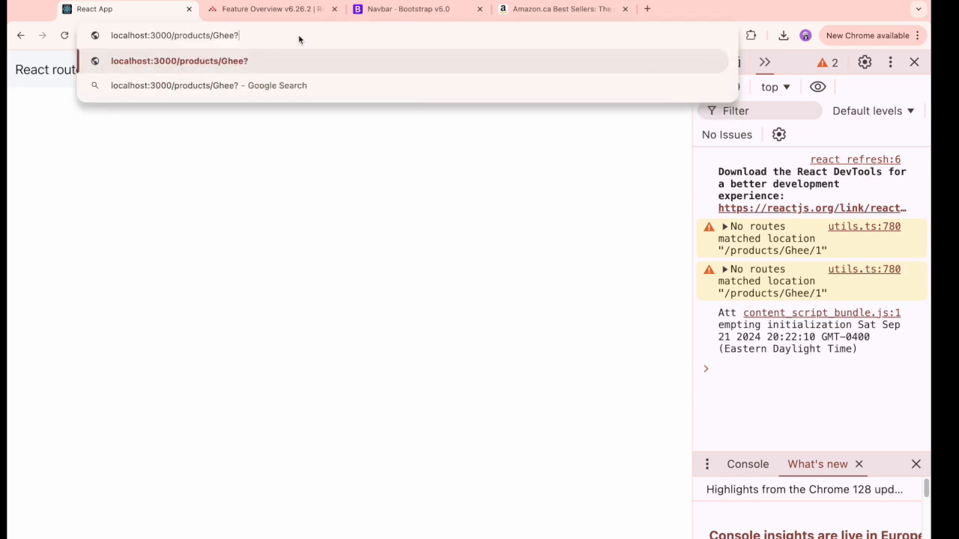
Load /products/Ghee?name=sai, still showing 'Details - Ghee', and highlight the query part.
text(name="")
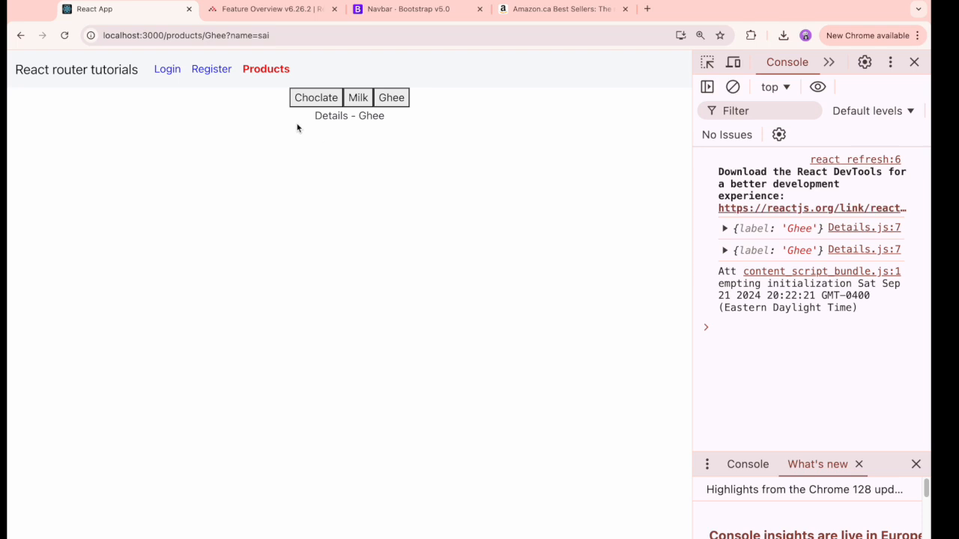
double_click(252, 36)
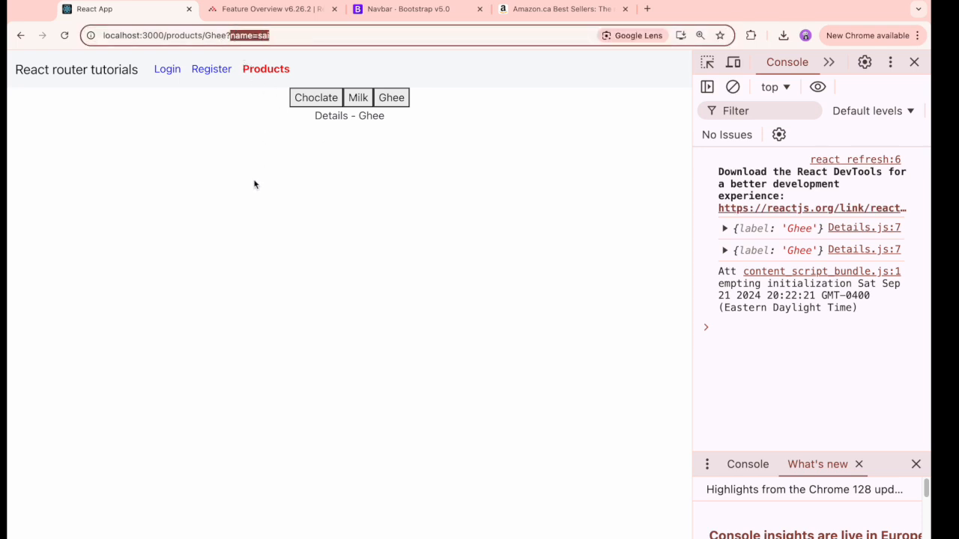